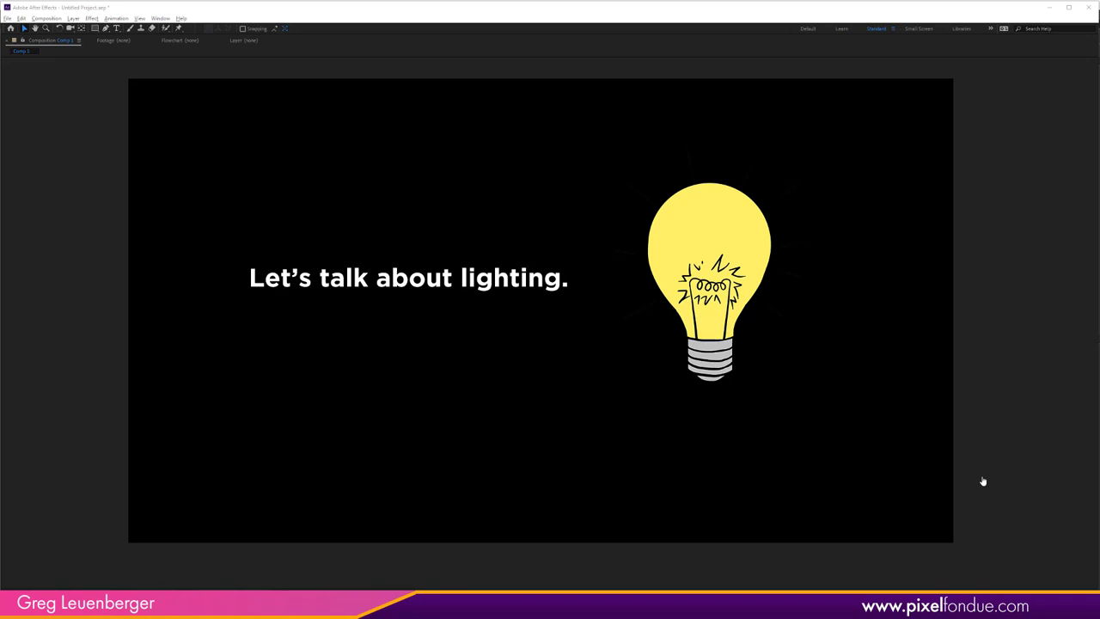
mouse_move(940, 569)
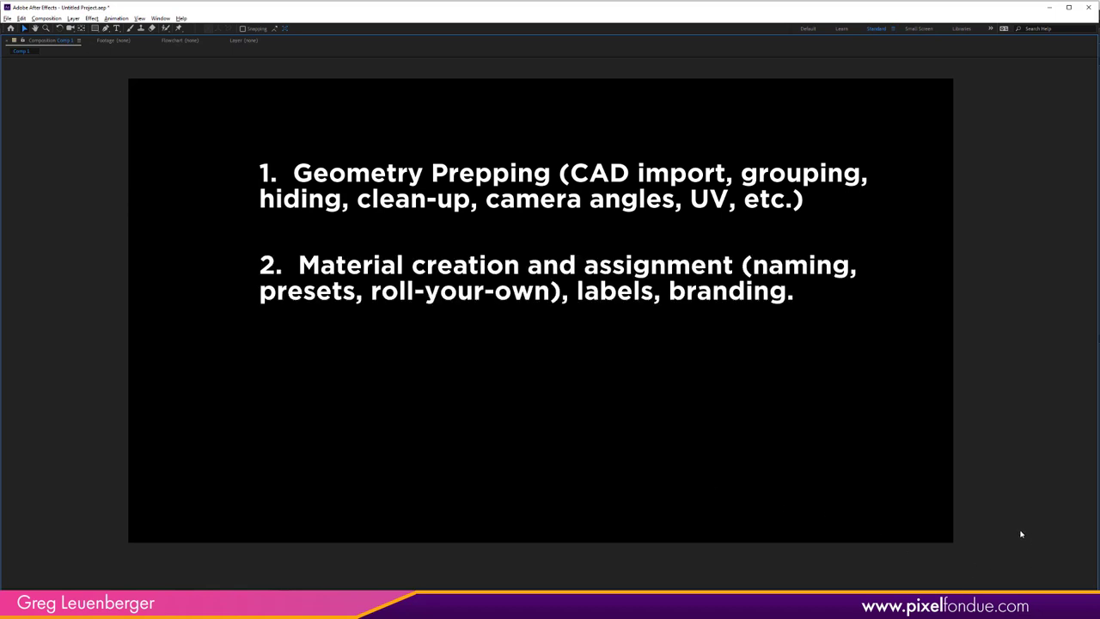
mouse_move(1026, 524)
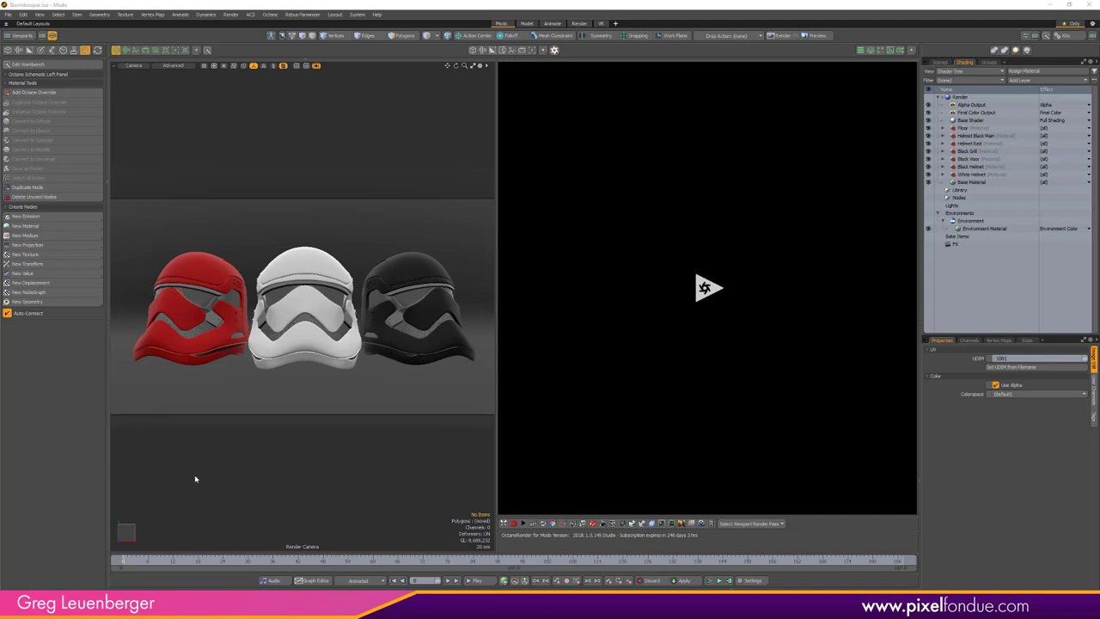
left_click(303, 309)
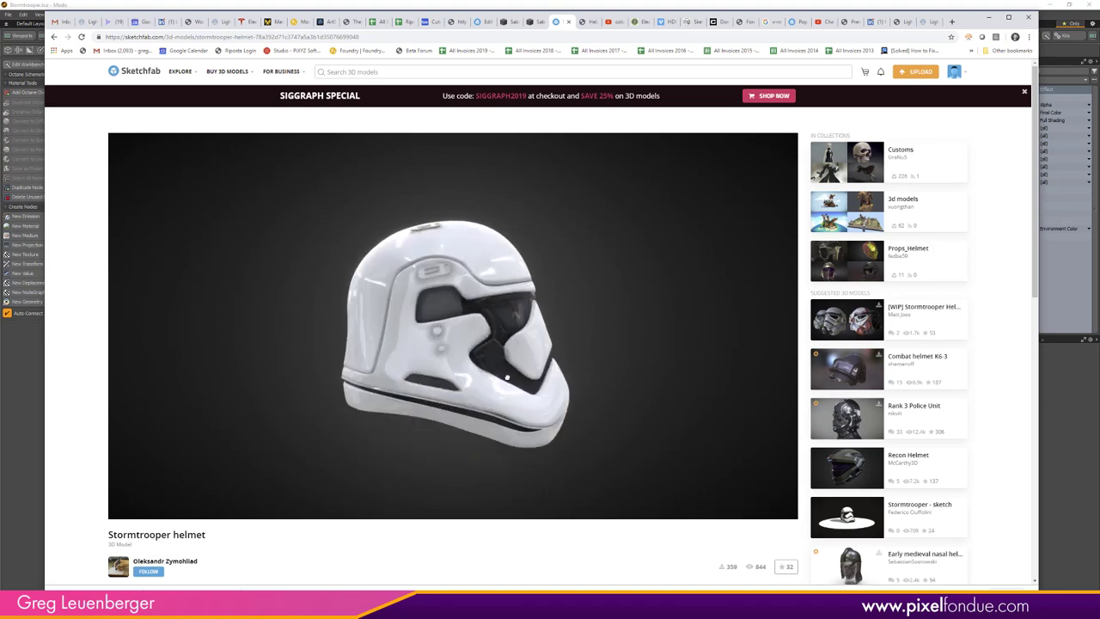
Step: Orbit the Sketchfab stormtrooper helmet to view it from the front
left_click_drag(507, 378, 501, 376)
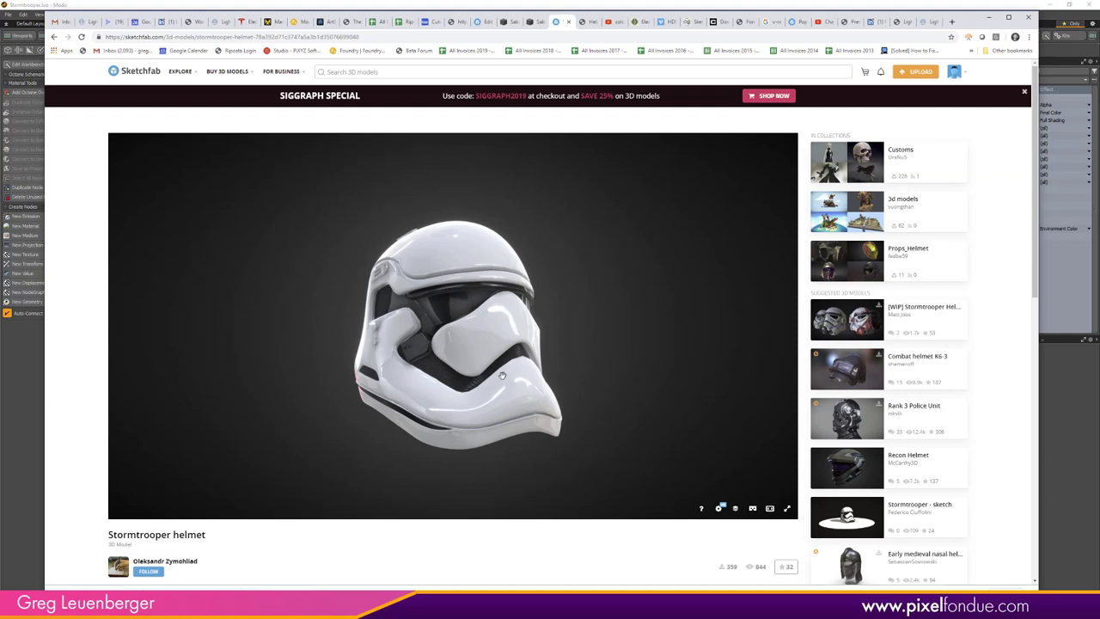
mouse_move(97, 502)
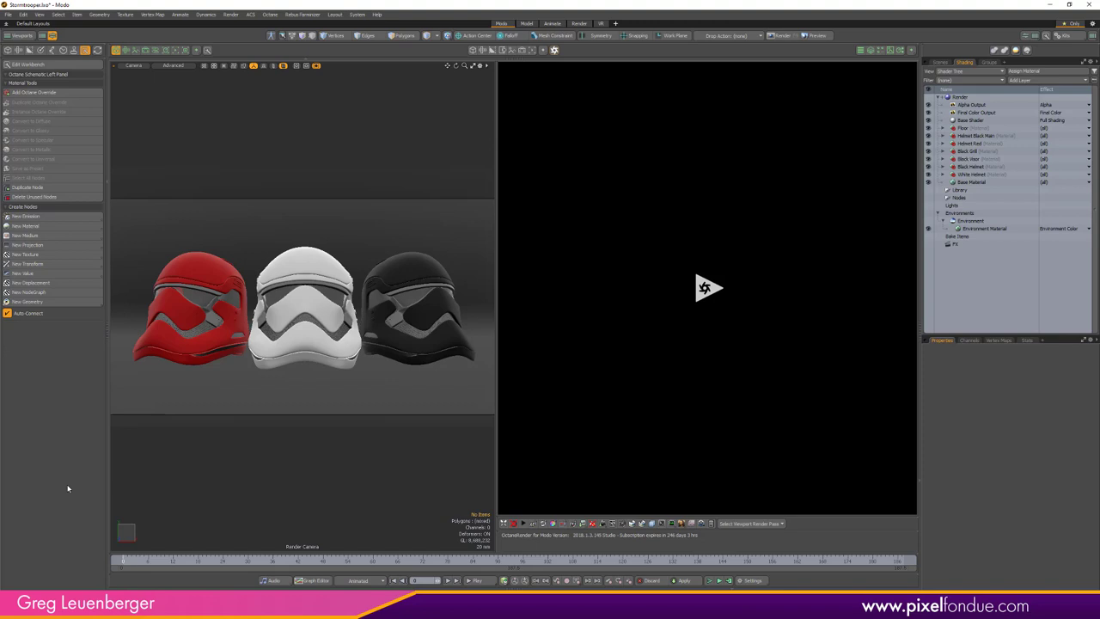
mouse_move(727, 213)
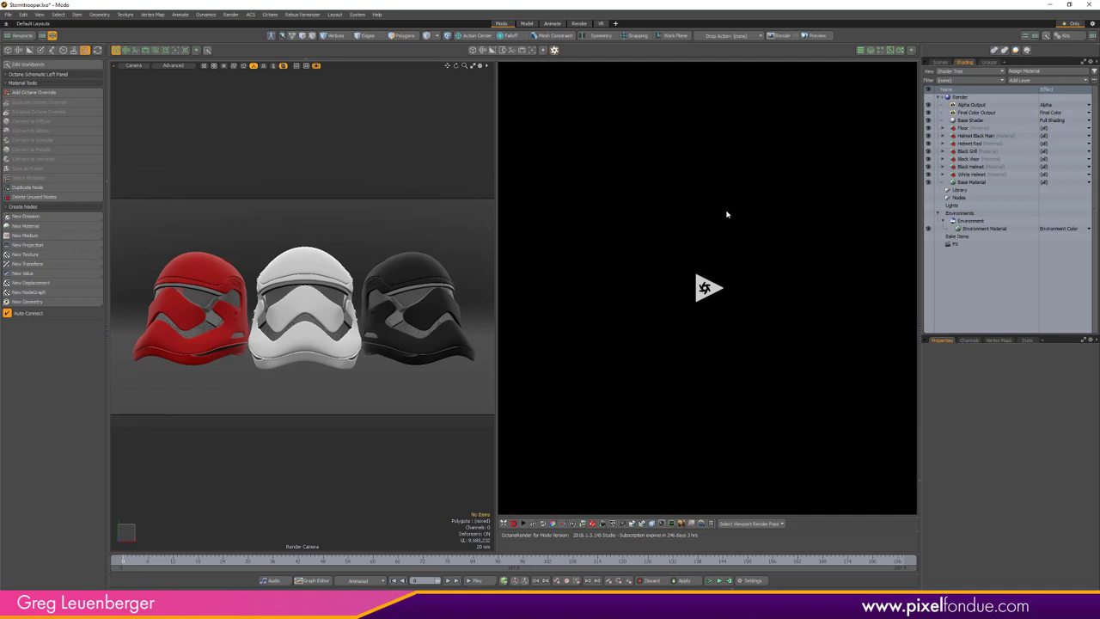
mouse_move(377, 121)
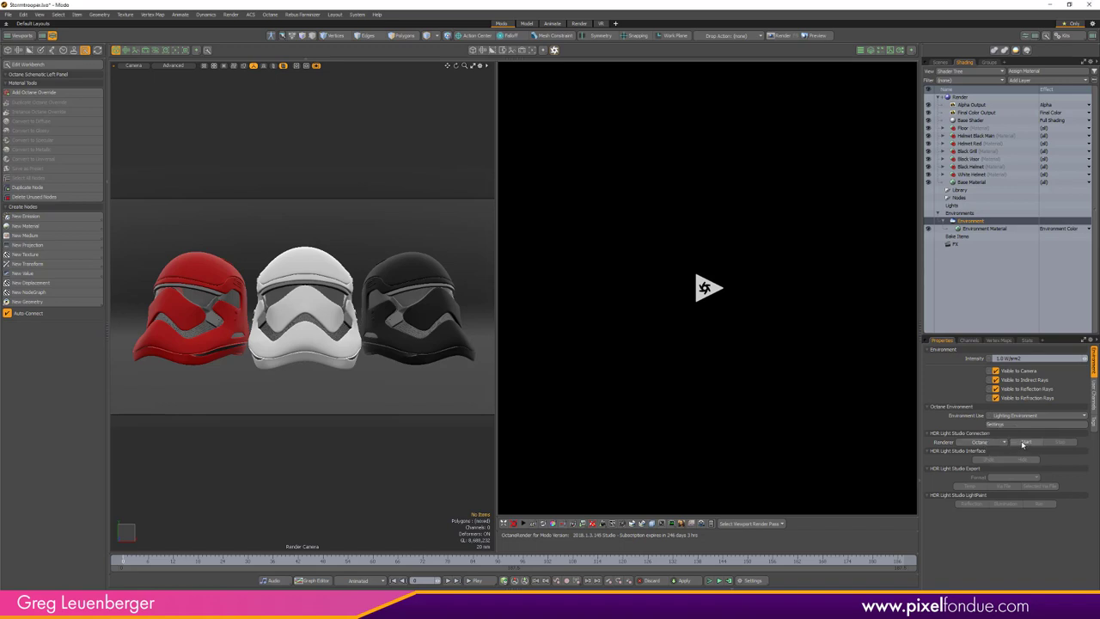
Step: Select the Environment and start the HDR Light Studio connection using the Octane renderer
left_click(979, 228)
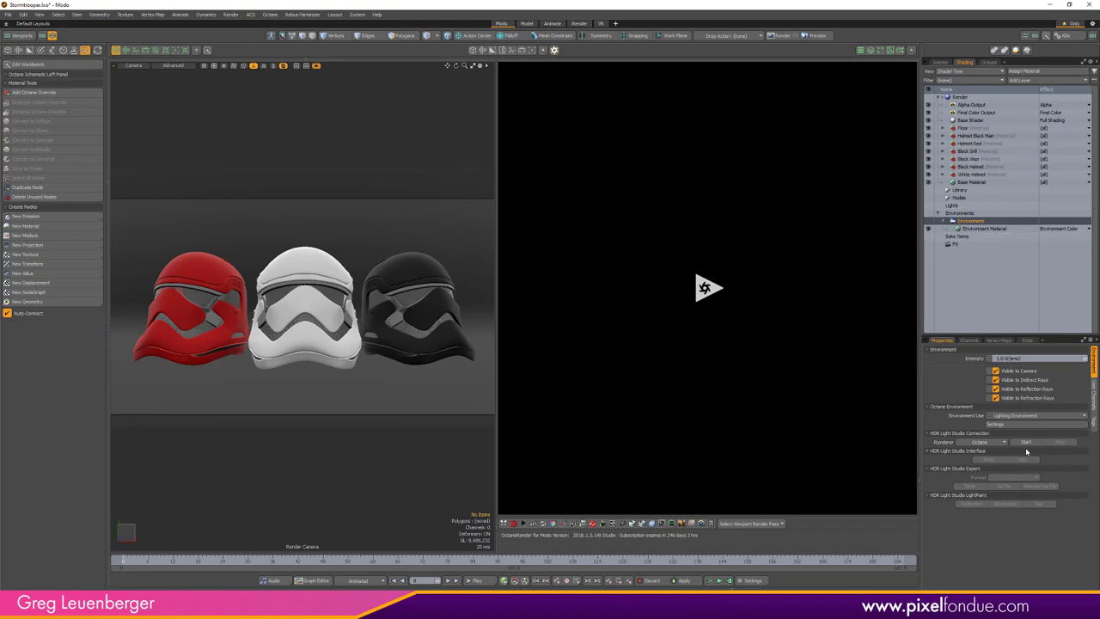
left_click(1025, 441)
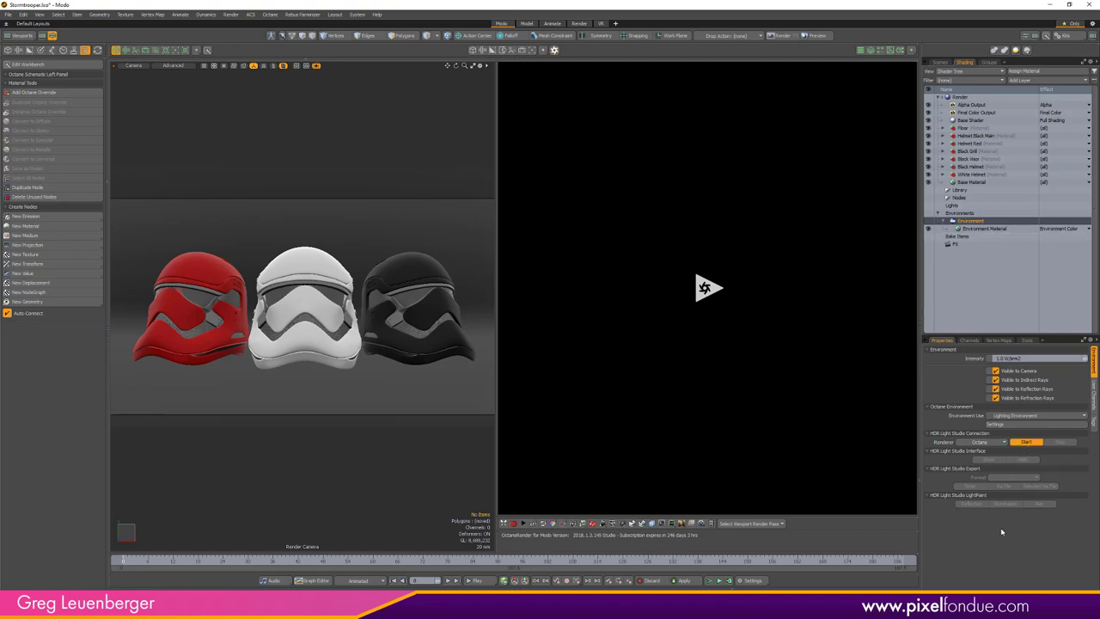
left_click(1025, 440)
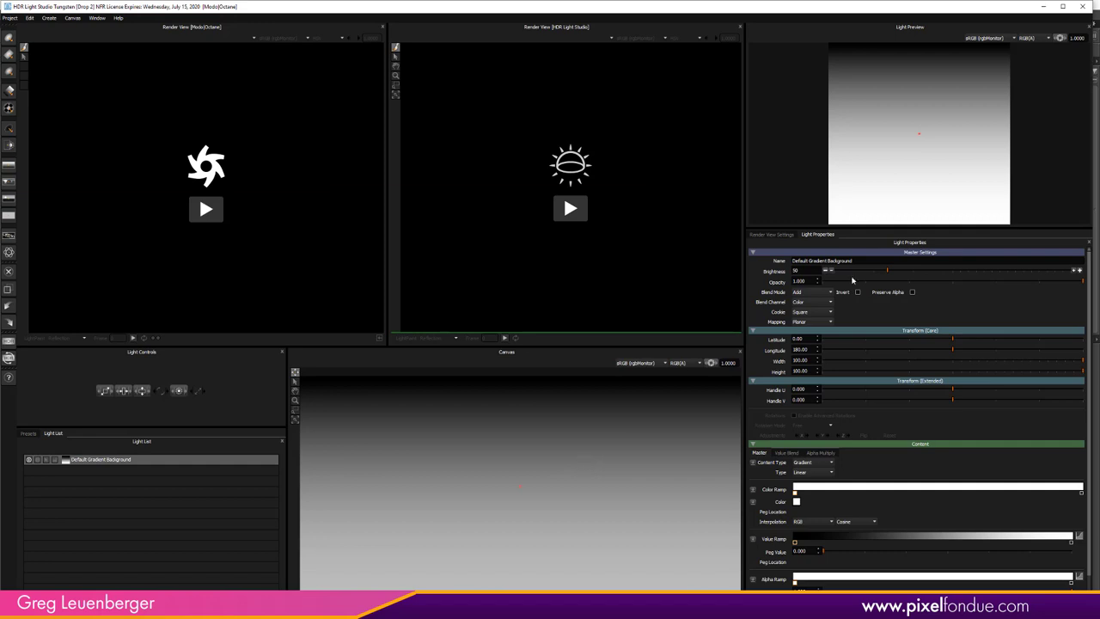
mouse_move(581, 469)
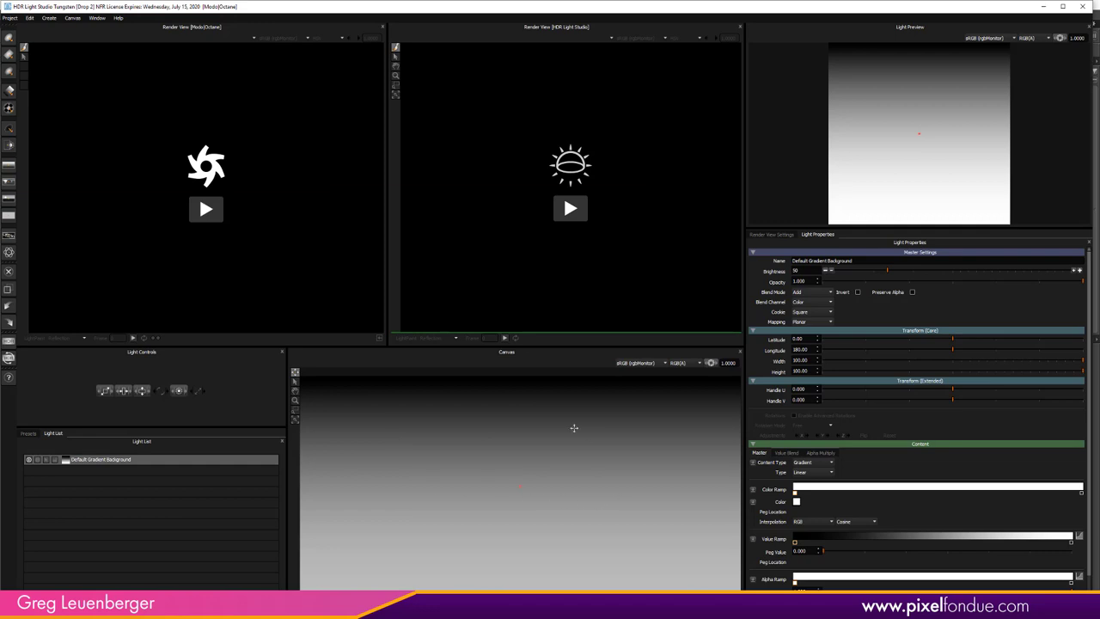
mouse_move(574, 520)
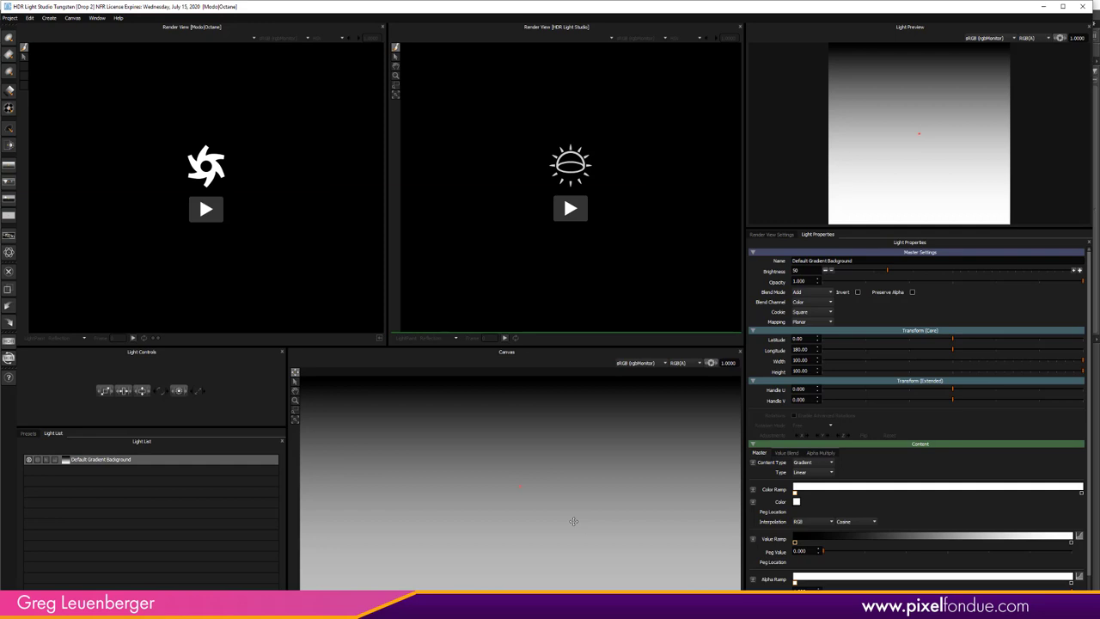
mouse_move(453, 487)
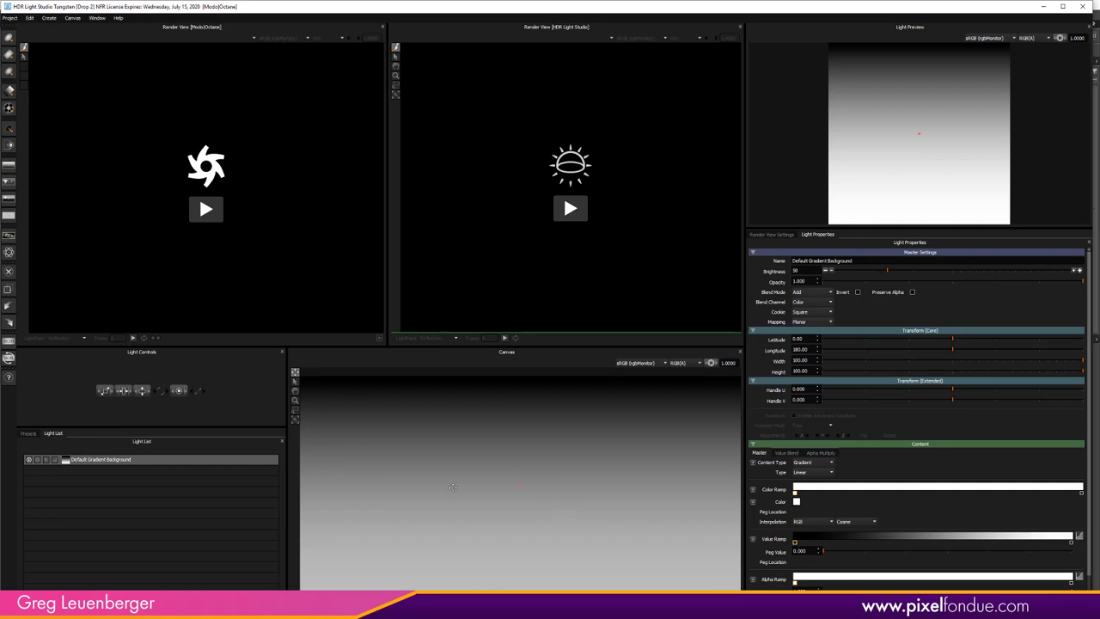
mouse_move(131, 509)
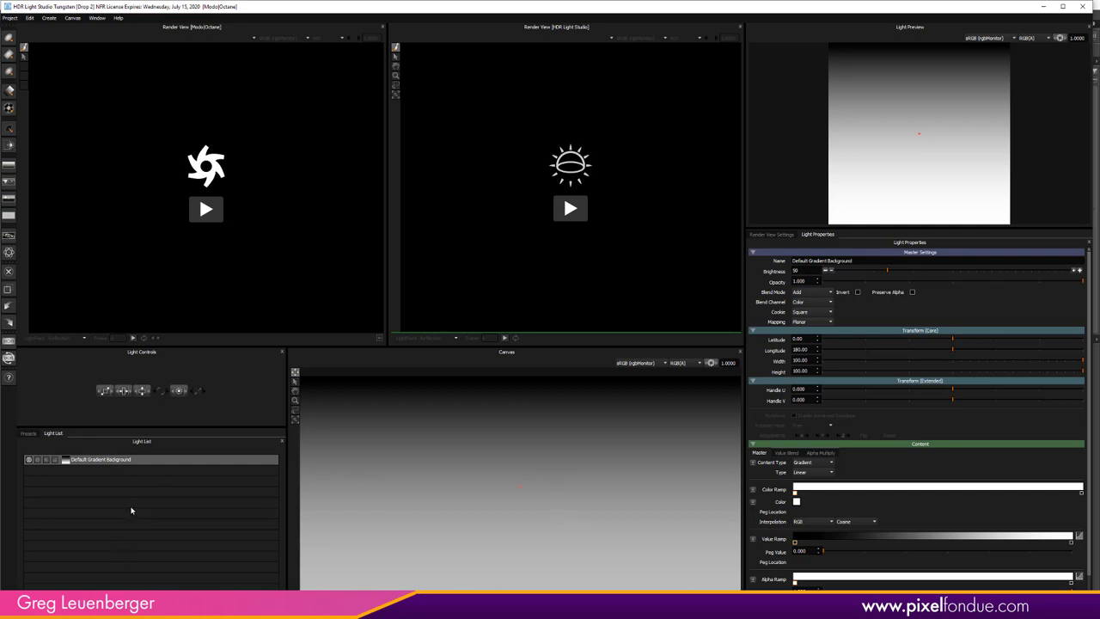
mouse_move(158, 515)
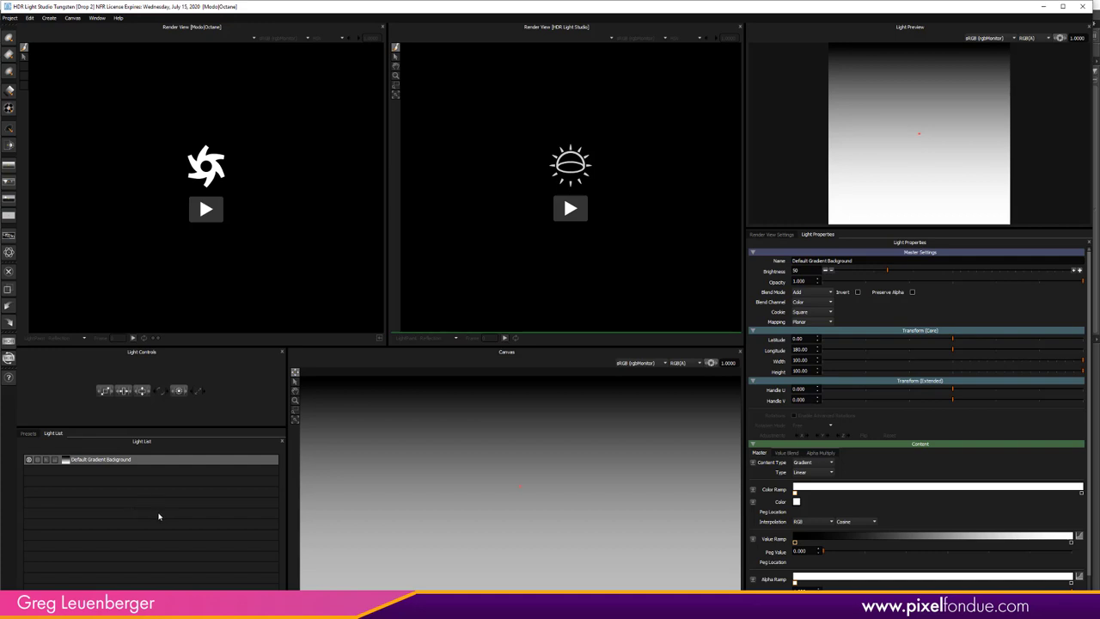
mouse_move(156, 516)
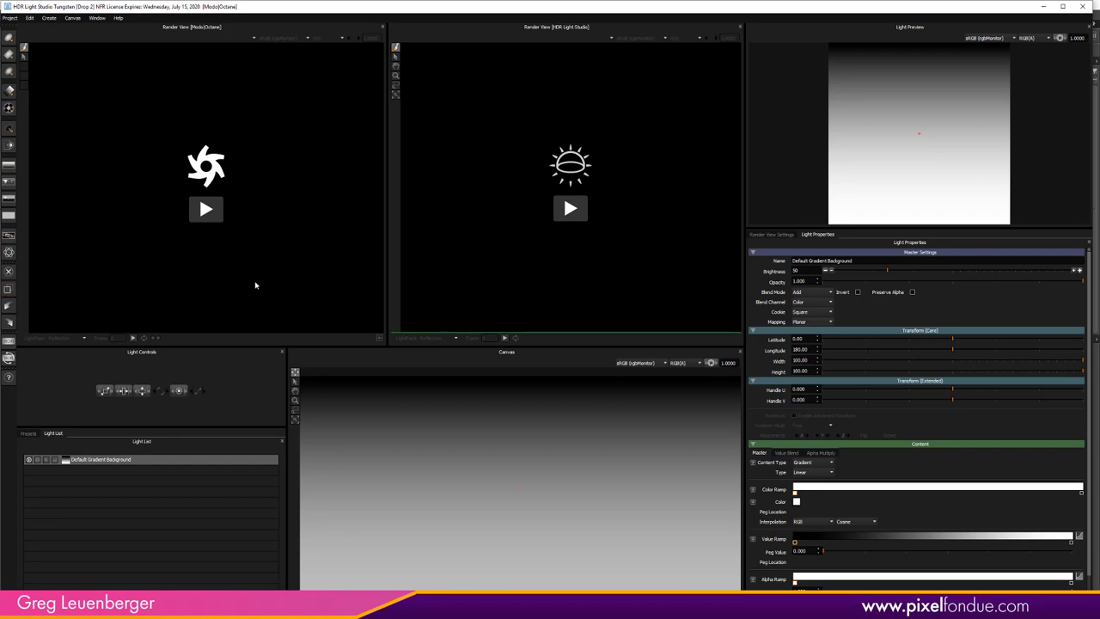
mouse_move(289, 294)
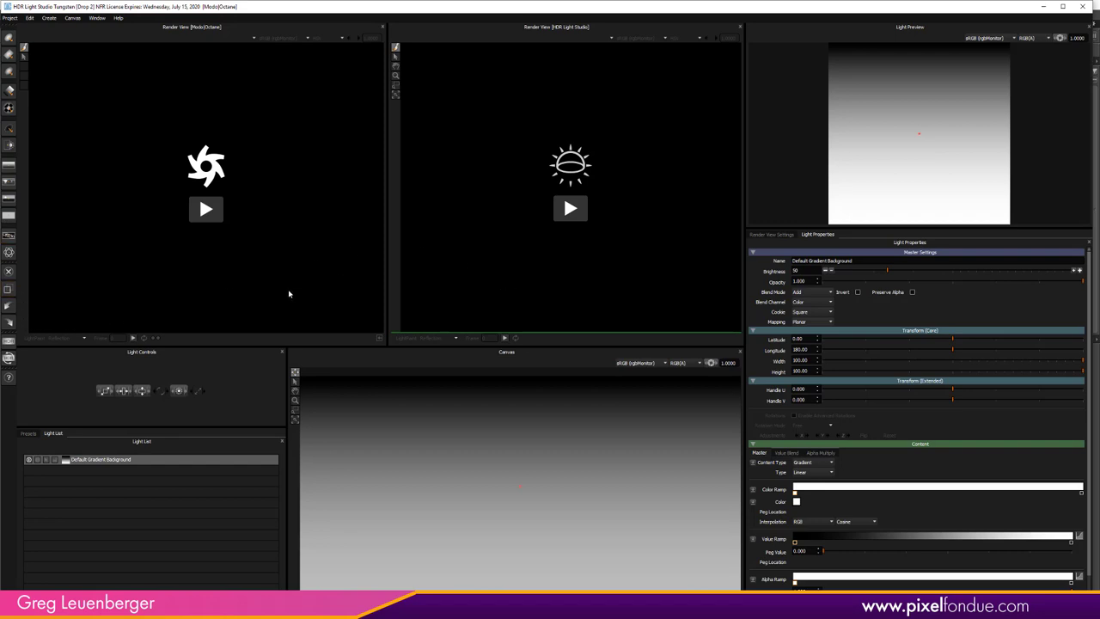
mouse_move(287, 291)
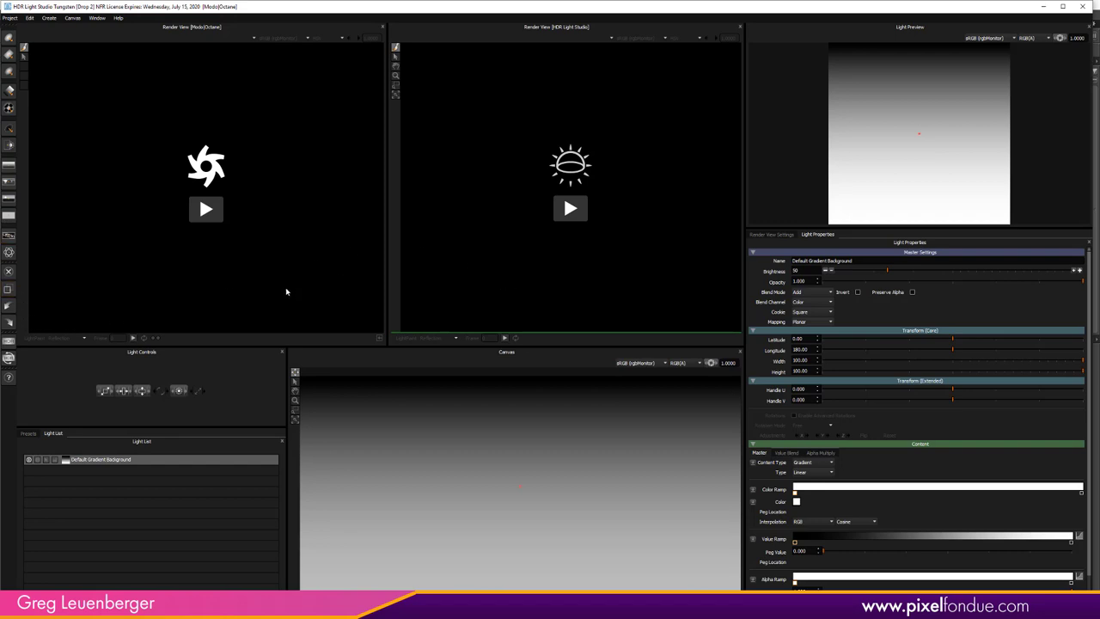
mouse_move(503, 279)
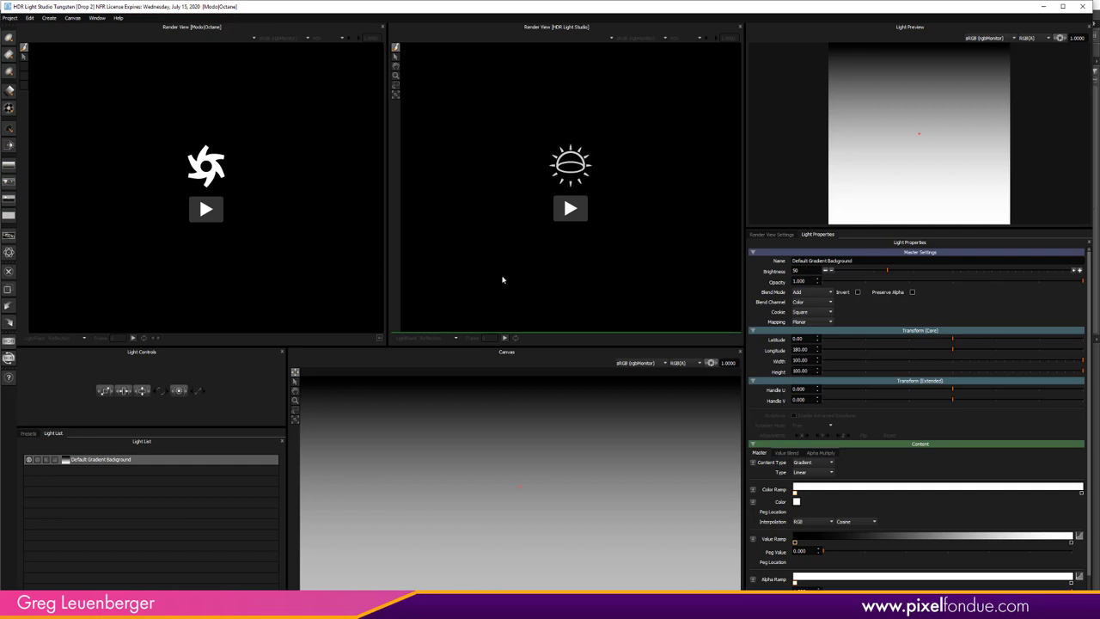
mouse_move(505, 277)
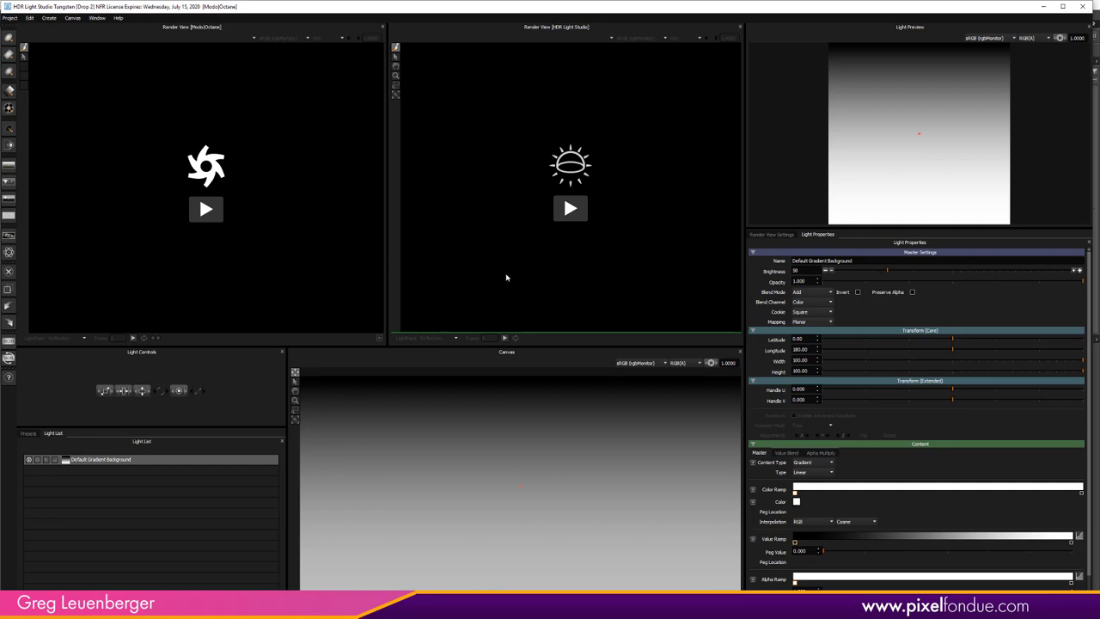
mouse_move(533, 290)
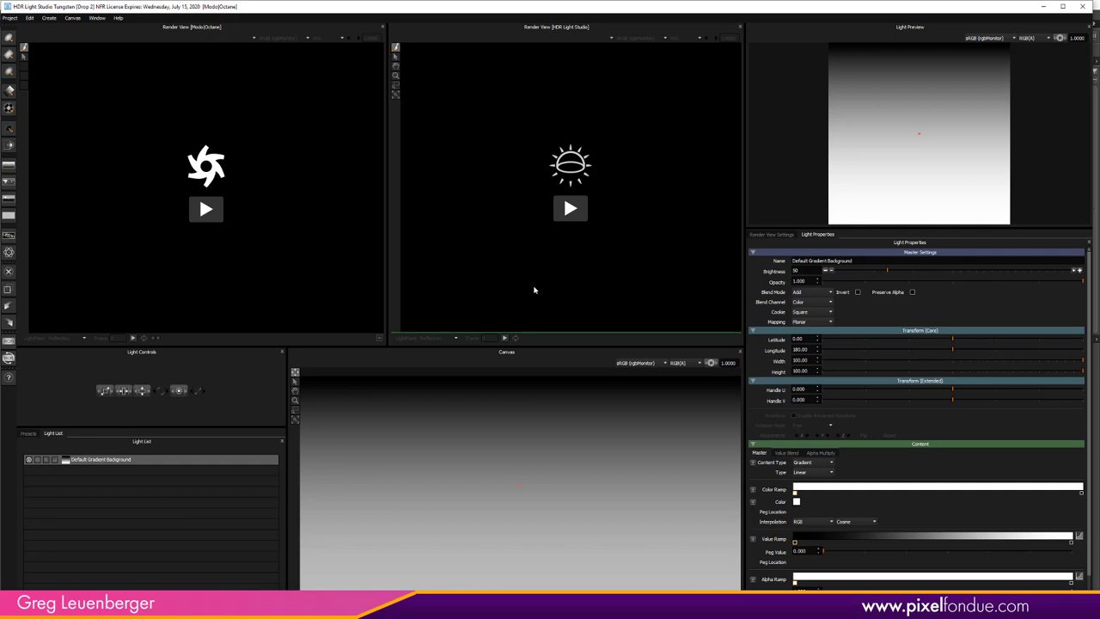
mouse_move(566, 281)
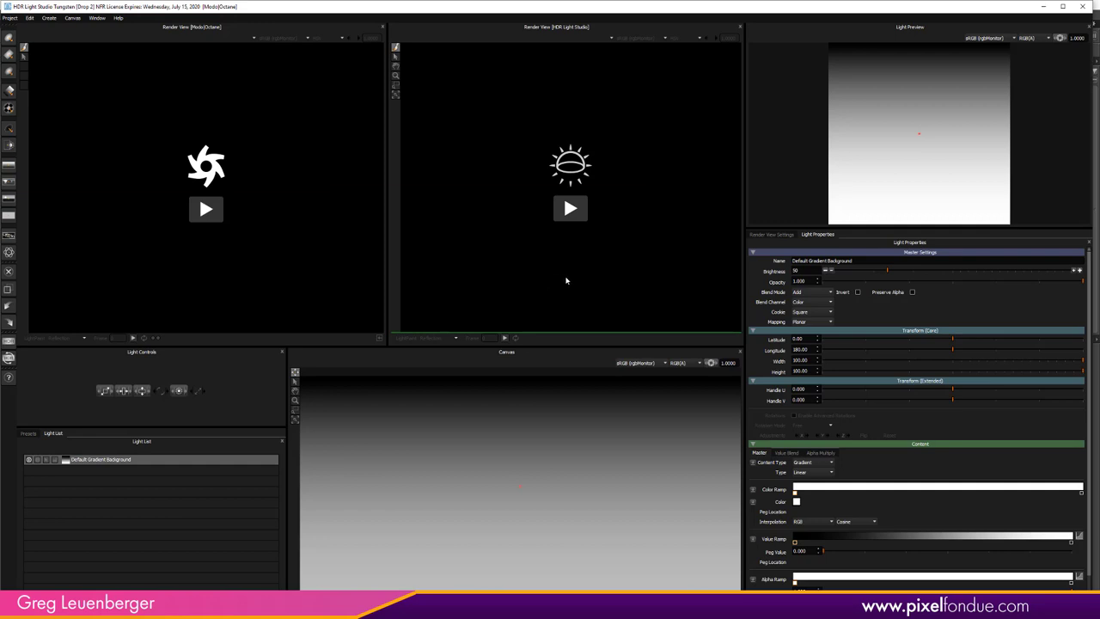
mouse_move(569, 284)
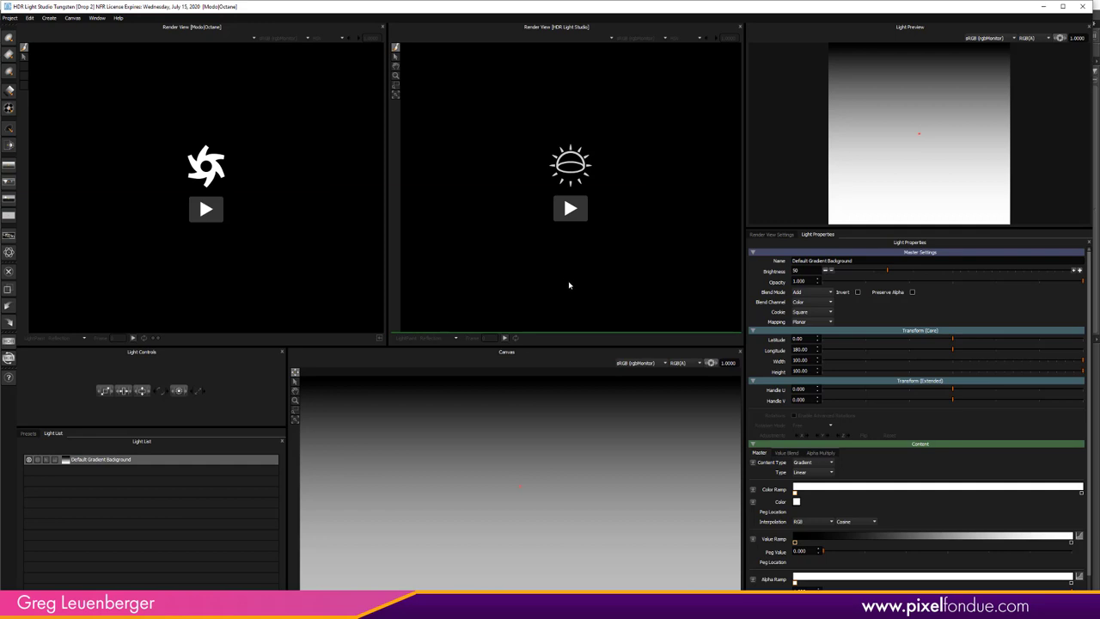
mouse_move(573, 228)
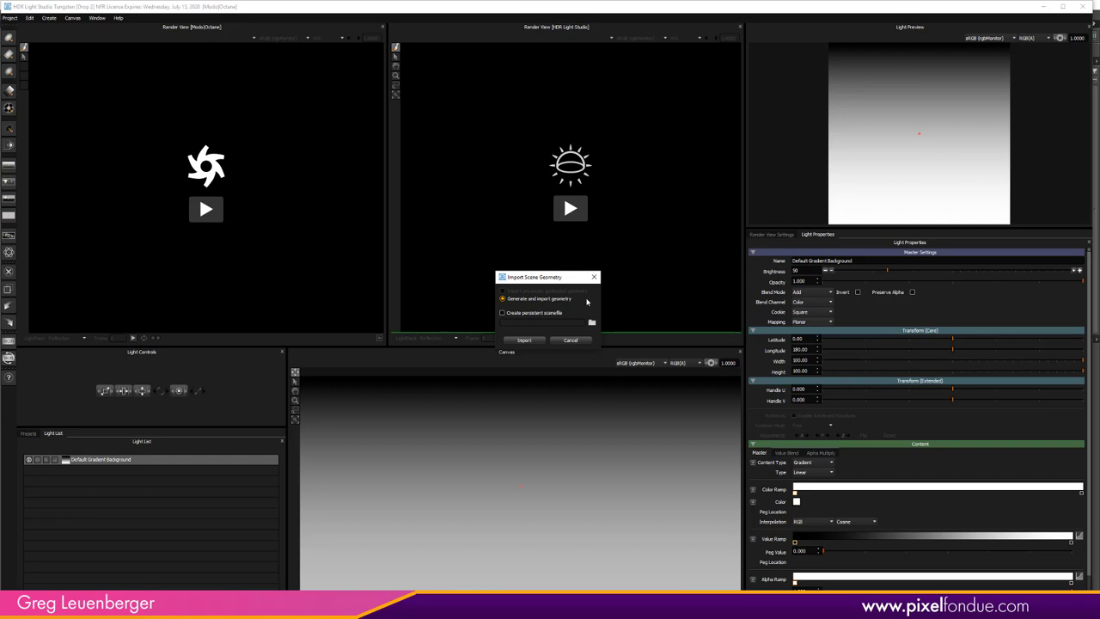
Step: Cancel the Import Scene Geometry dialog
left_click(523, 339)
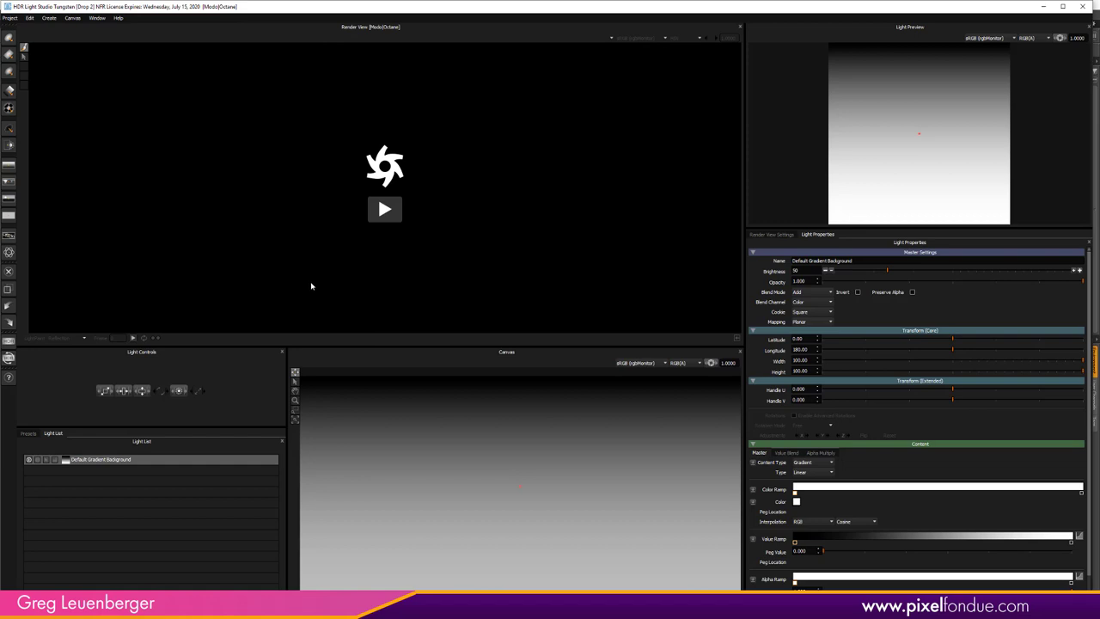
mouse_move(313, 287)
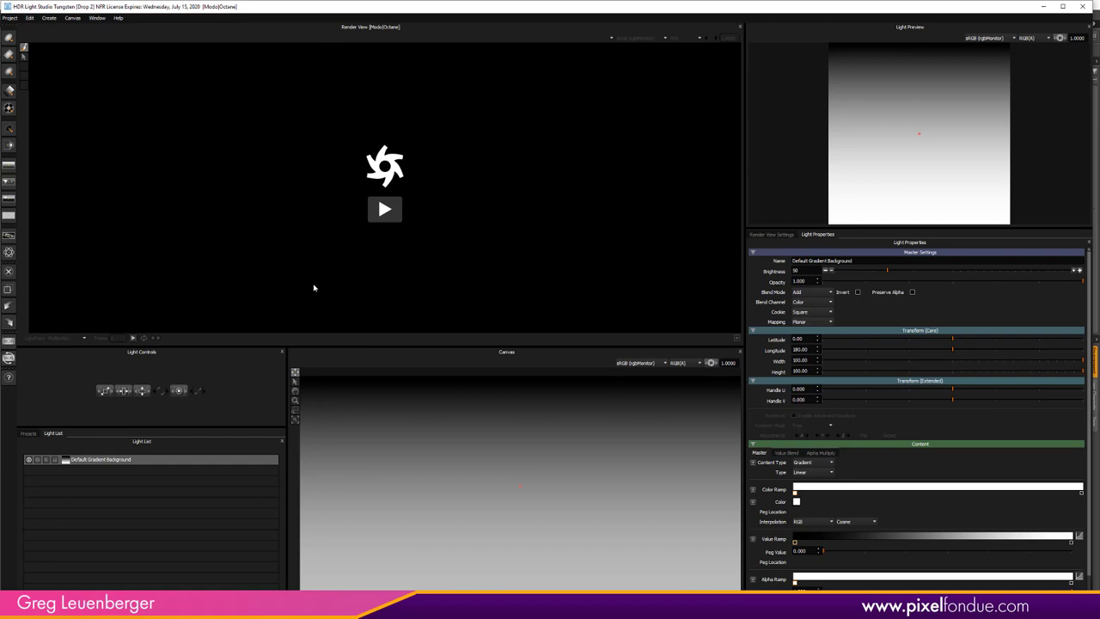
mouse_move(316, 287)
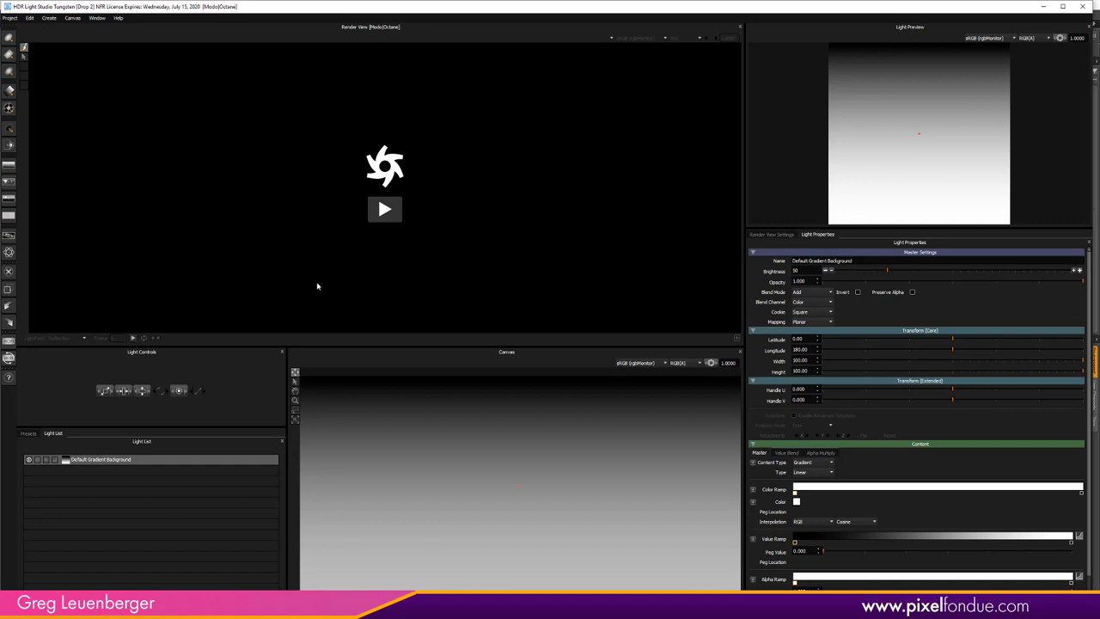
mouse_move(399, 272)
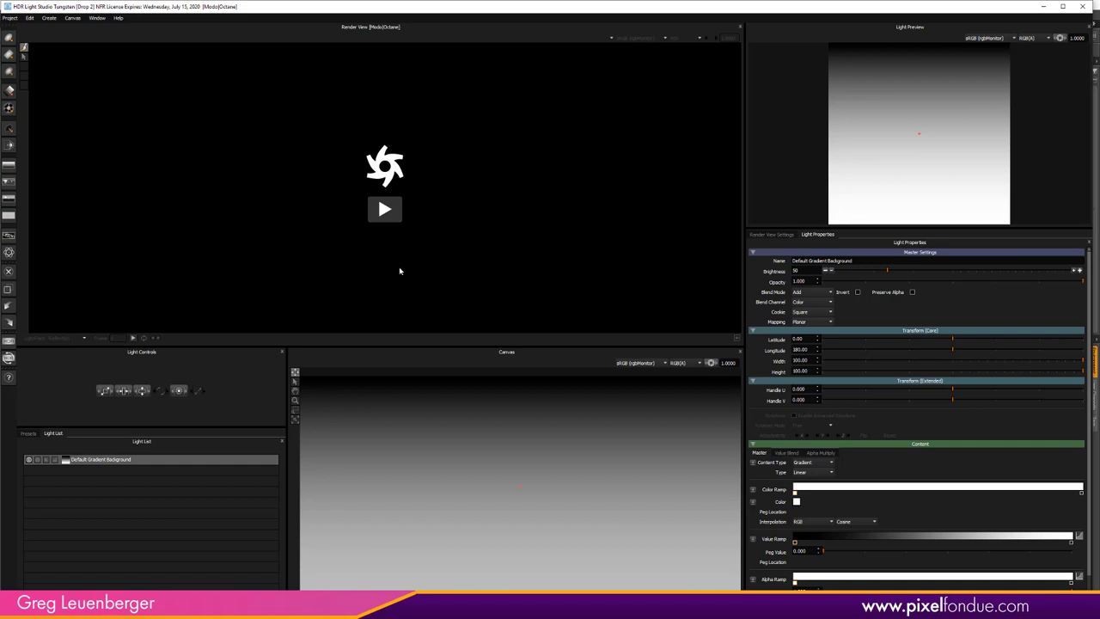
mouse_move(384, 209)
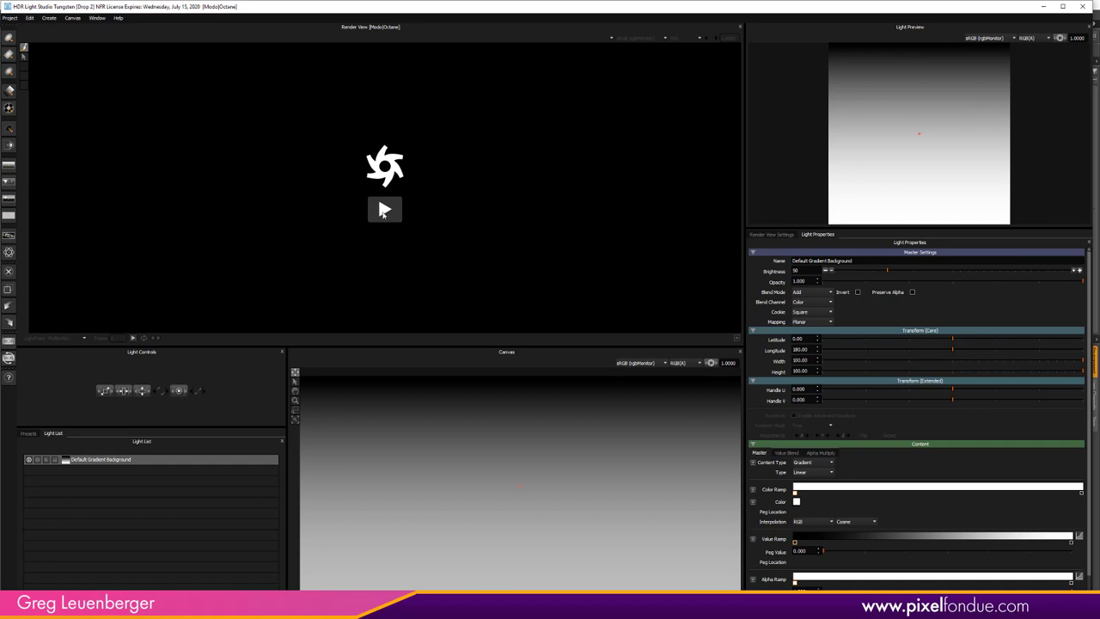
Step: Start the live Octane render in the Modo/Octane Render View
left_click(384, 209)
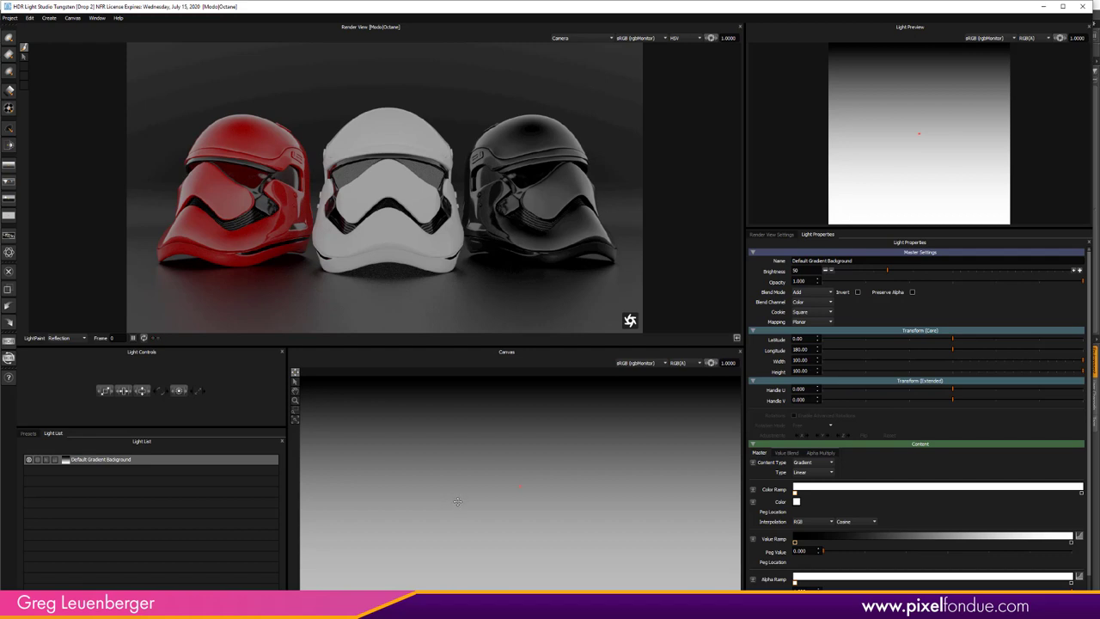
mouse_move(591, 178)
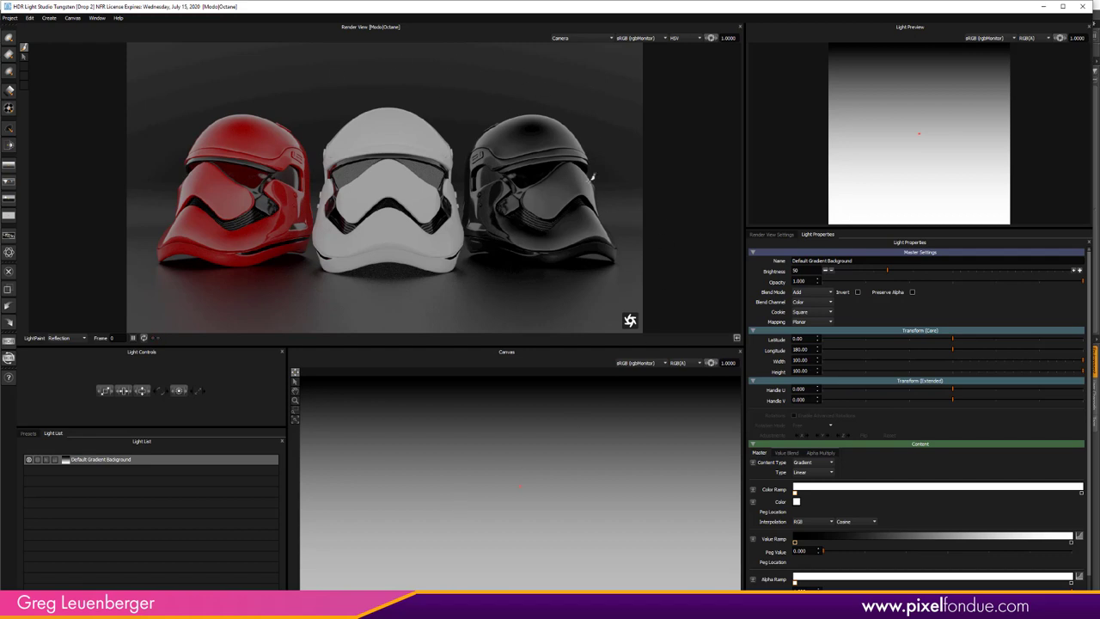
mouse_move(626, 83)
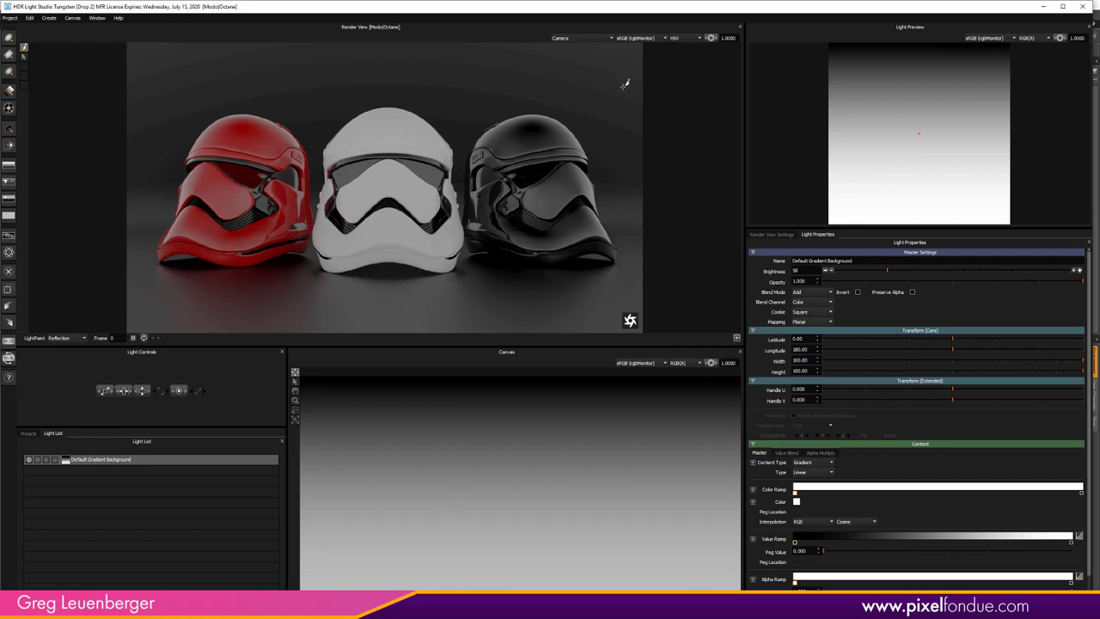
Step: Change the render view display colour space from sRGB (rgbMonitor) to None (rgbMonitor)
left_click(636, 38)
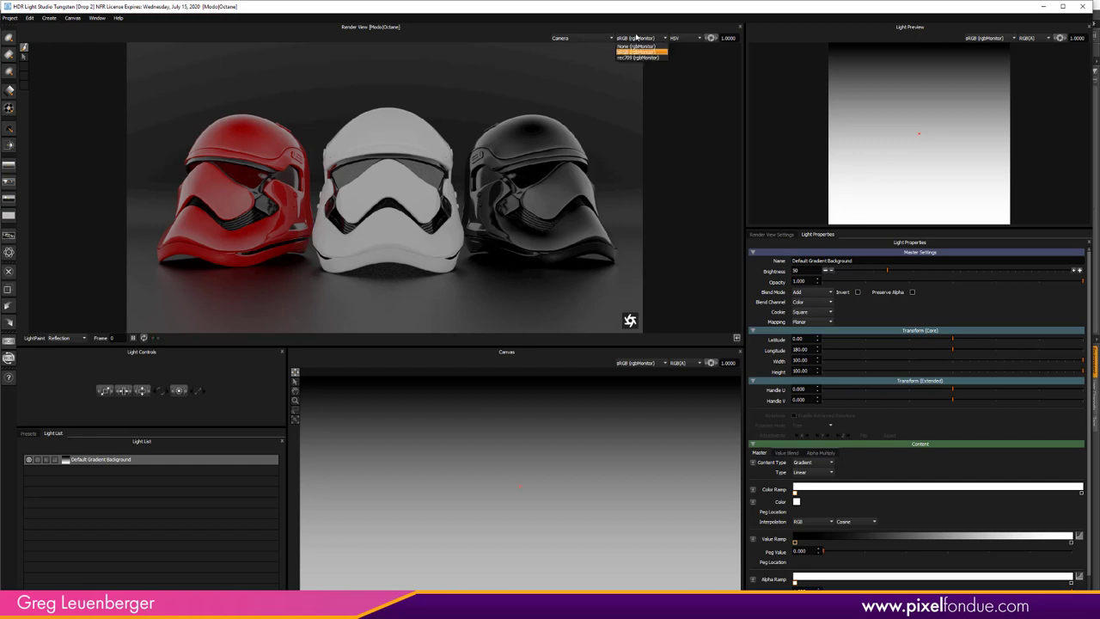
mouse_move(638, 37)
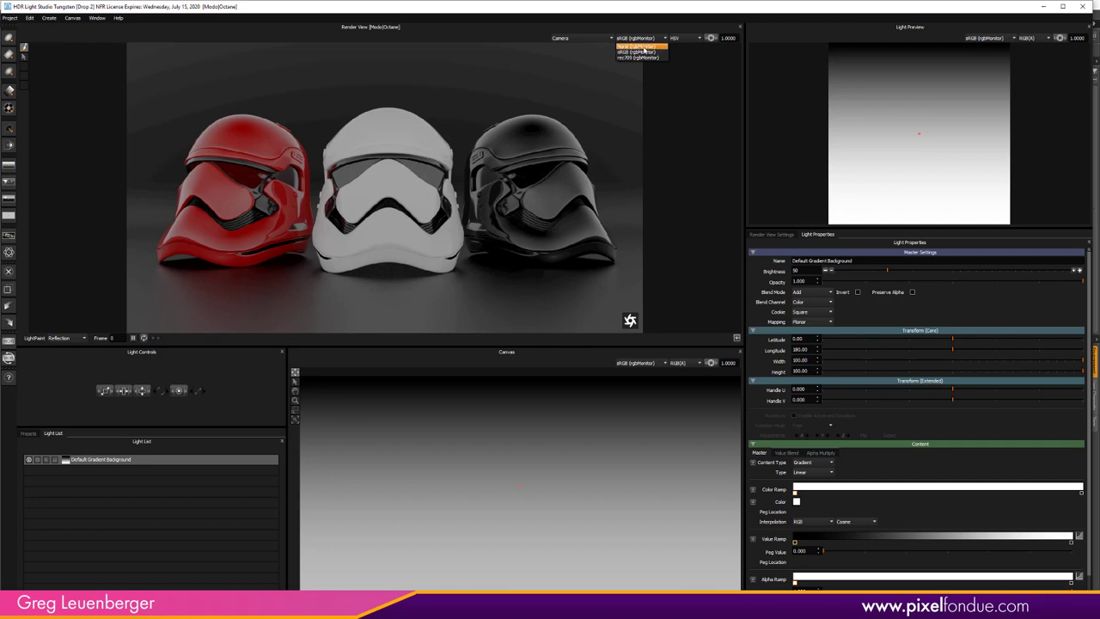
left_click(640, 59)
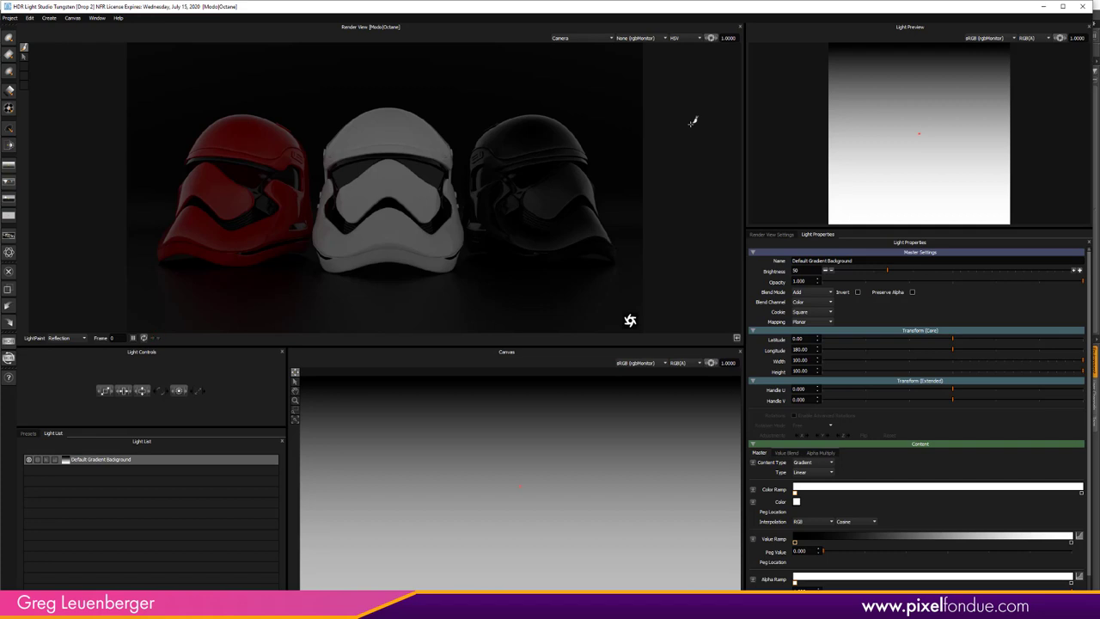
left_click(640, 38)
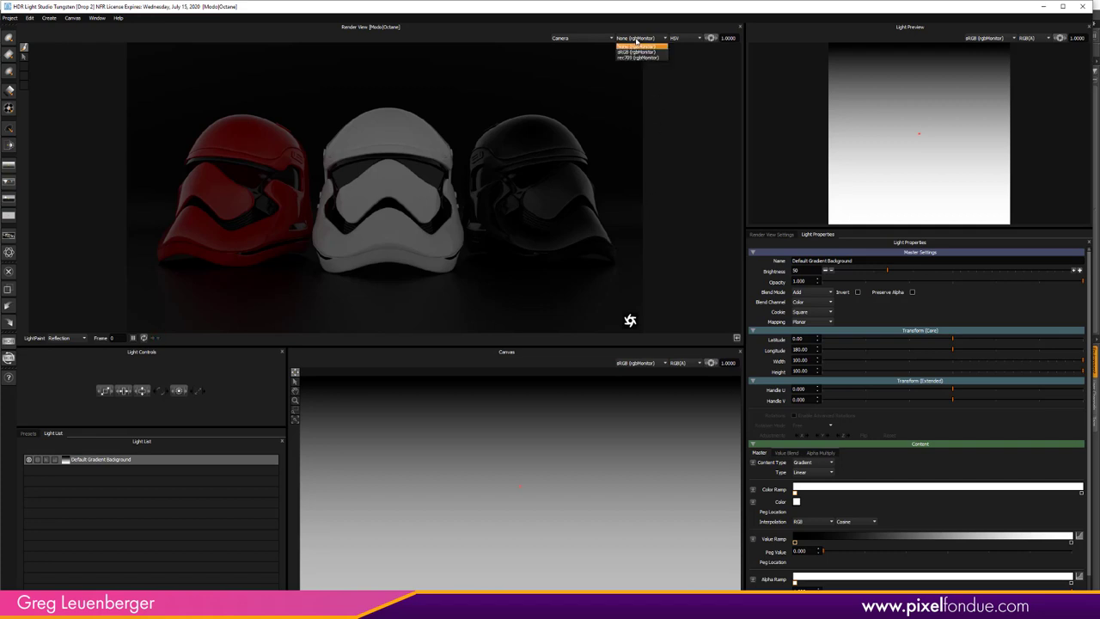
left_click(637, 47)
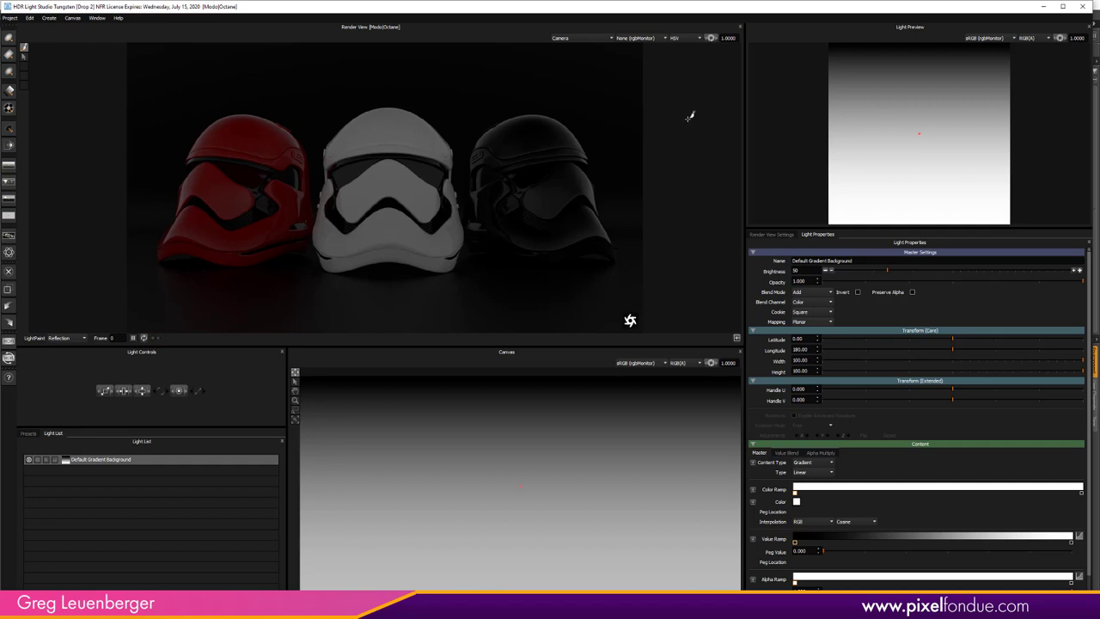
mouse_move(515, 132)
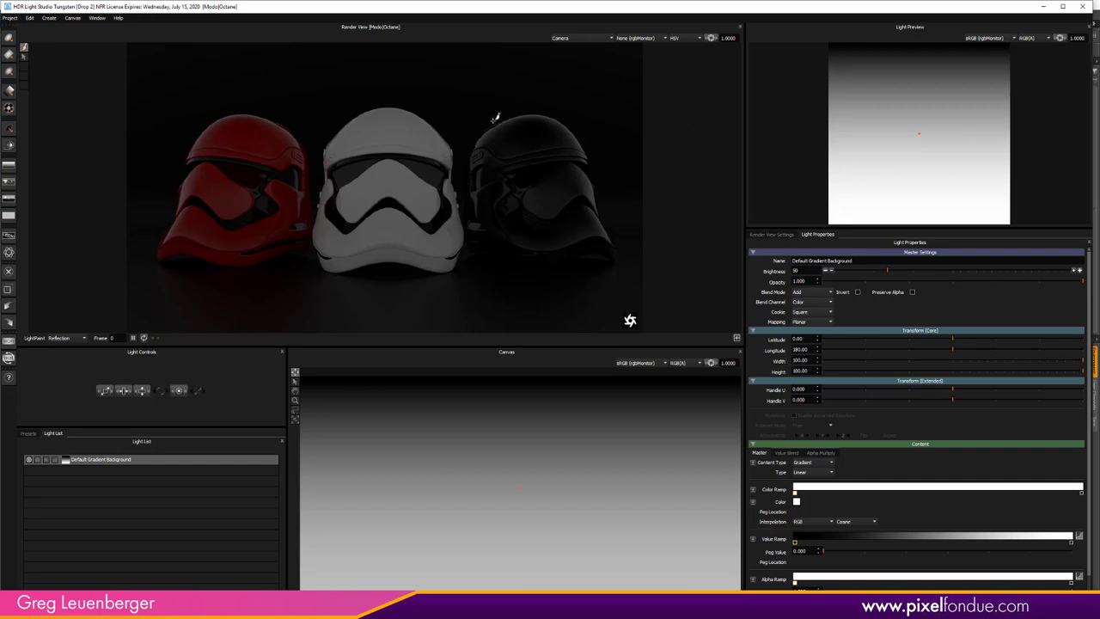
mouse_move(307, 135)
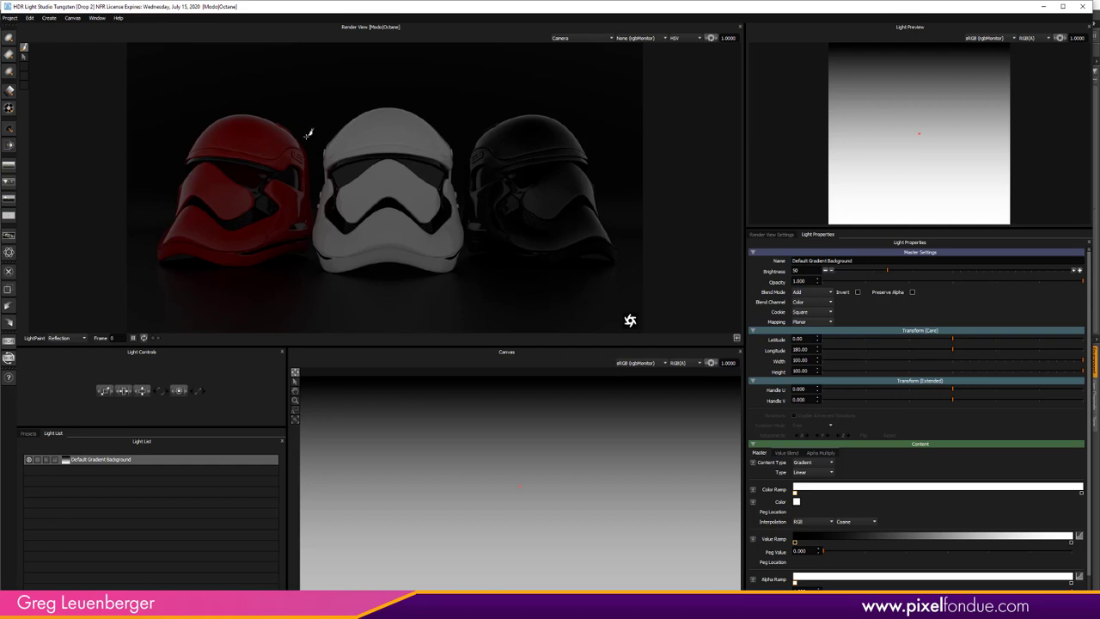
mouse_move(572, 482)
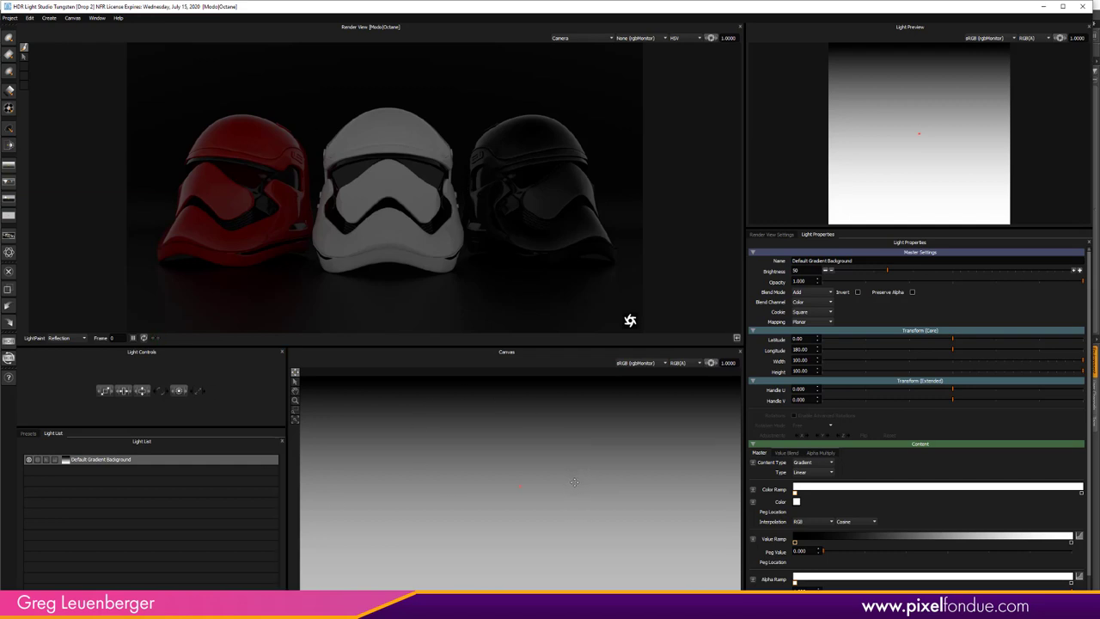
mouse_move(73, 353)
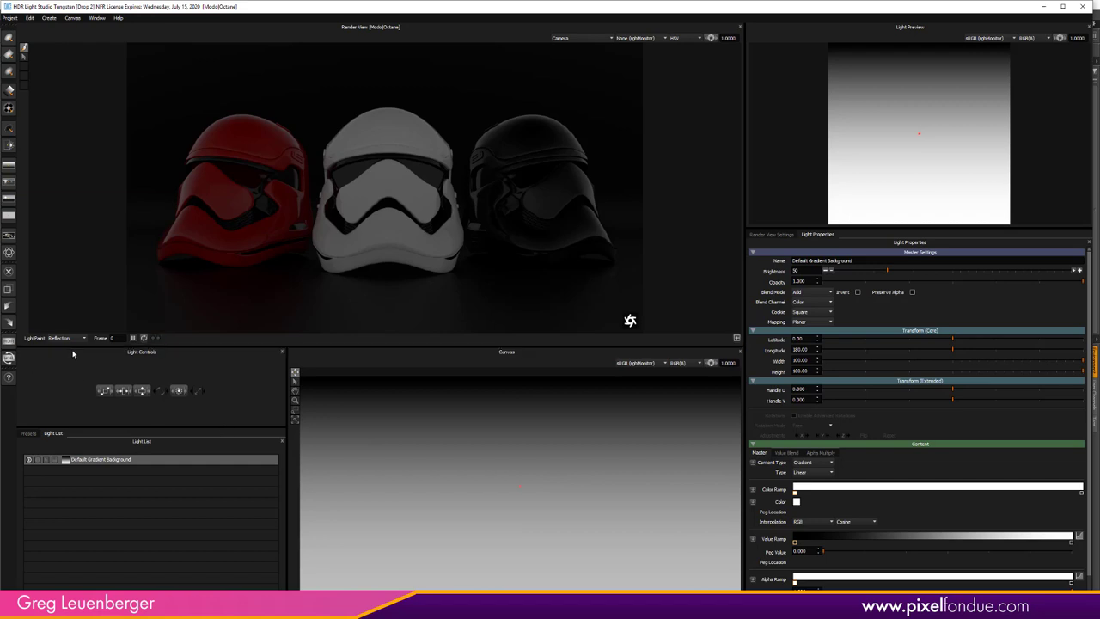
mouse_move(92, 185)
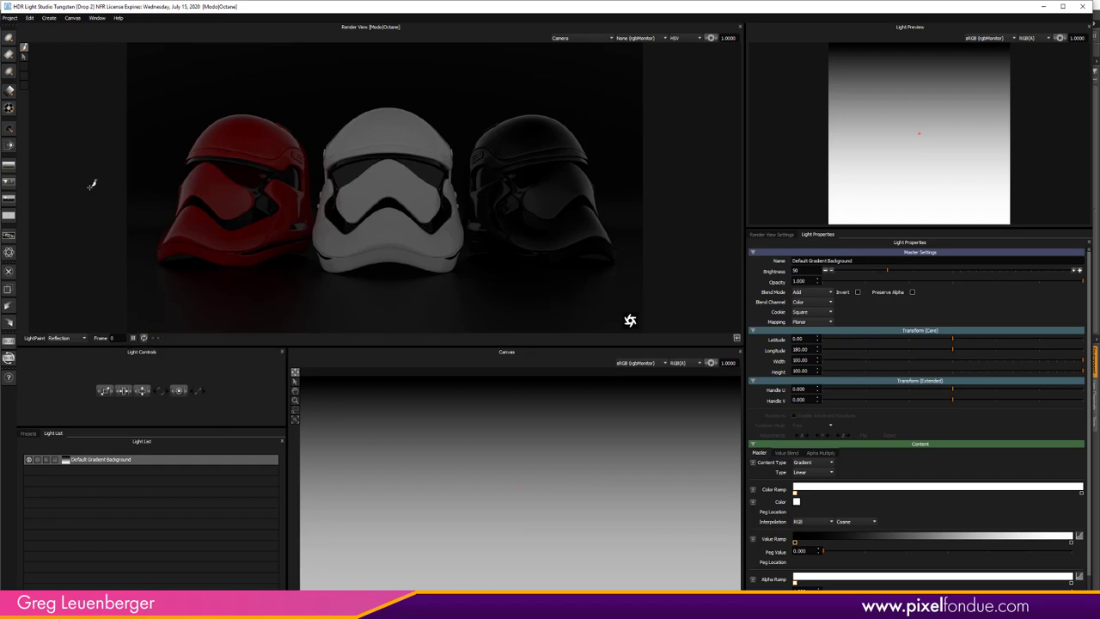
mouse_move(91, 185)
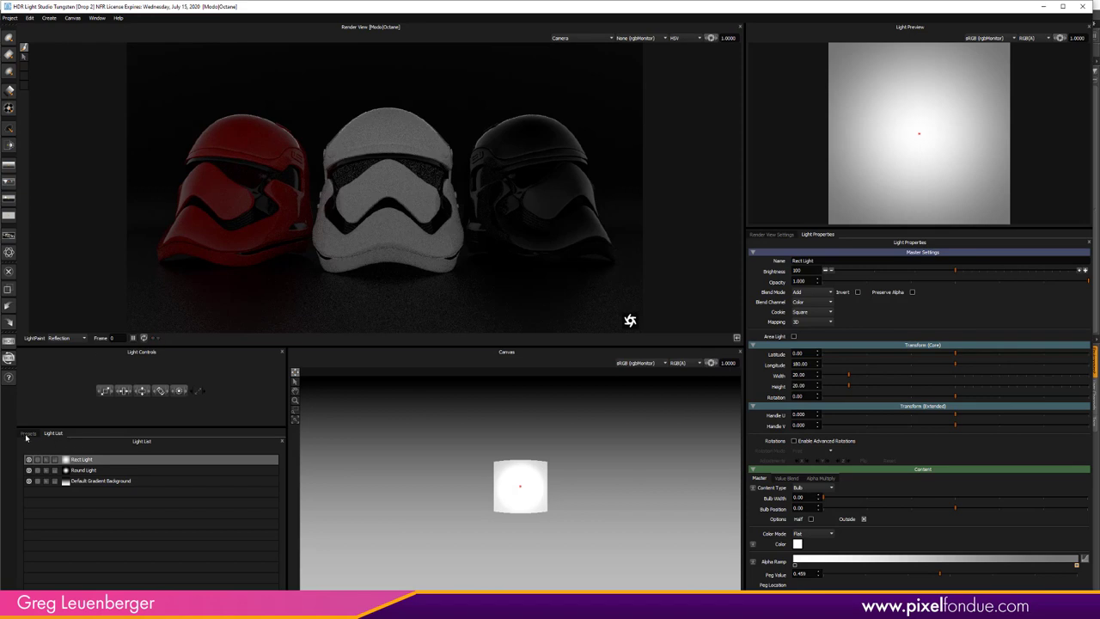
Step: Browse the light presets, then return to the list of lights
left_click(27, 433)
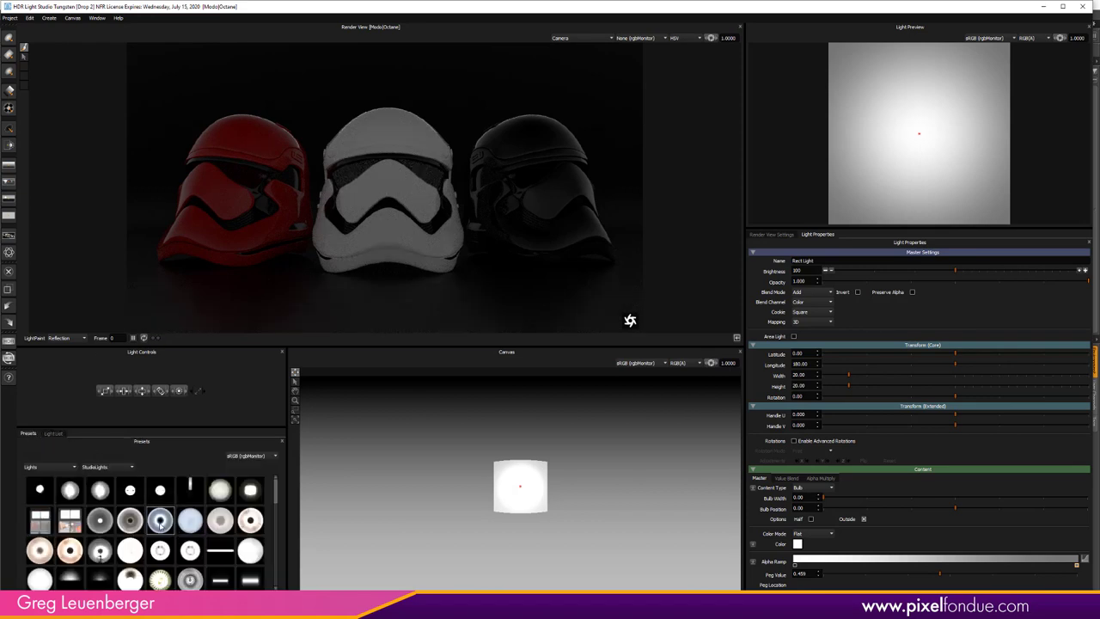
mouse_move(190, 521)
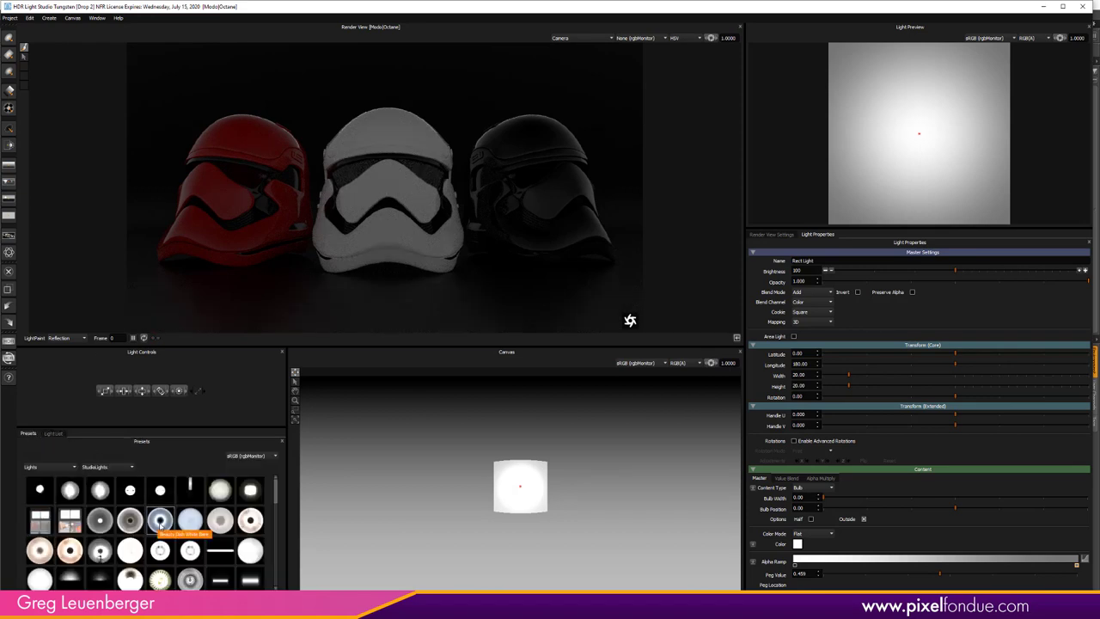
left_click(53, 433)
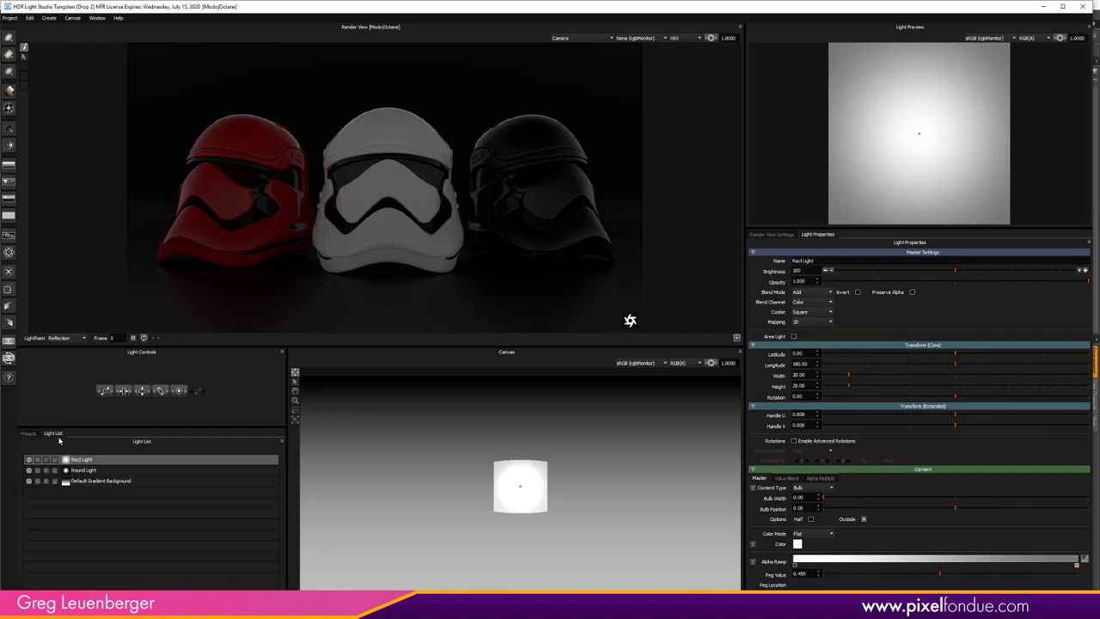
mouse_move(71, 354)
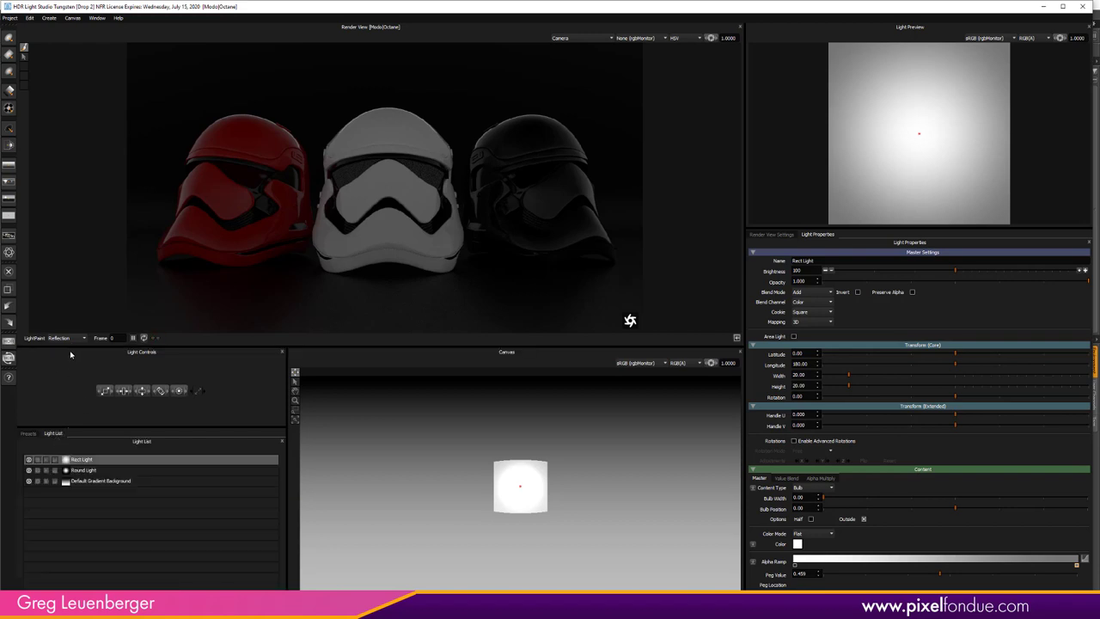
mouse_move(493, 482)
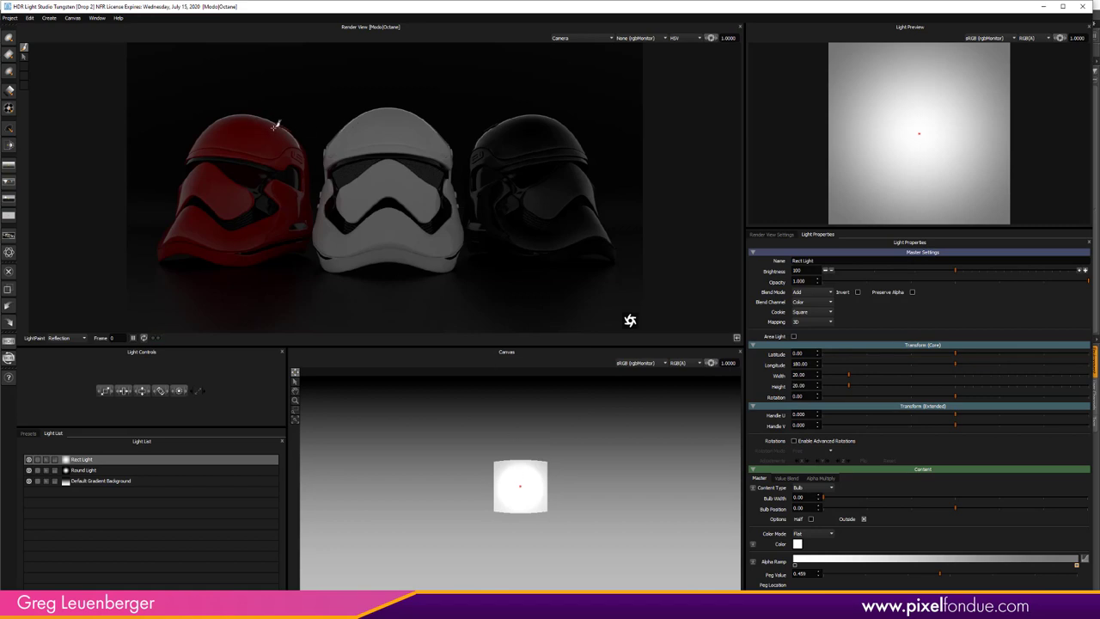
mouse_move(430, 129)
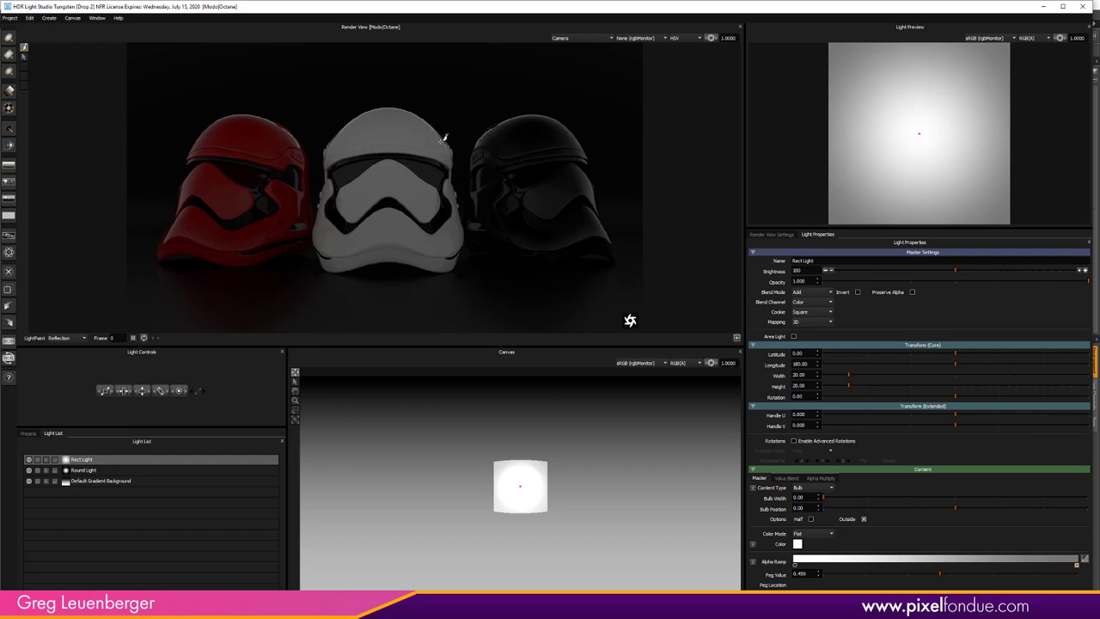
mouse_move(273, 107)
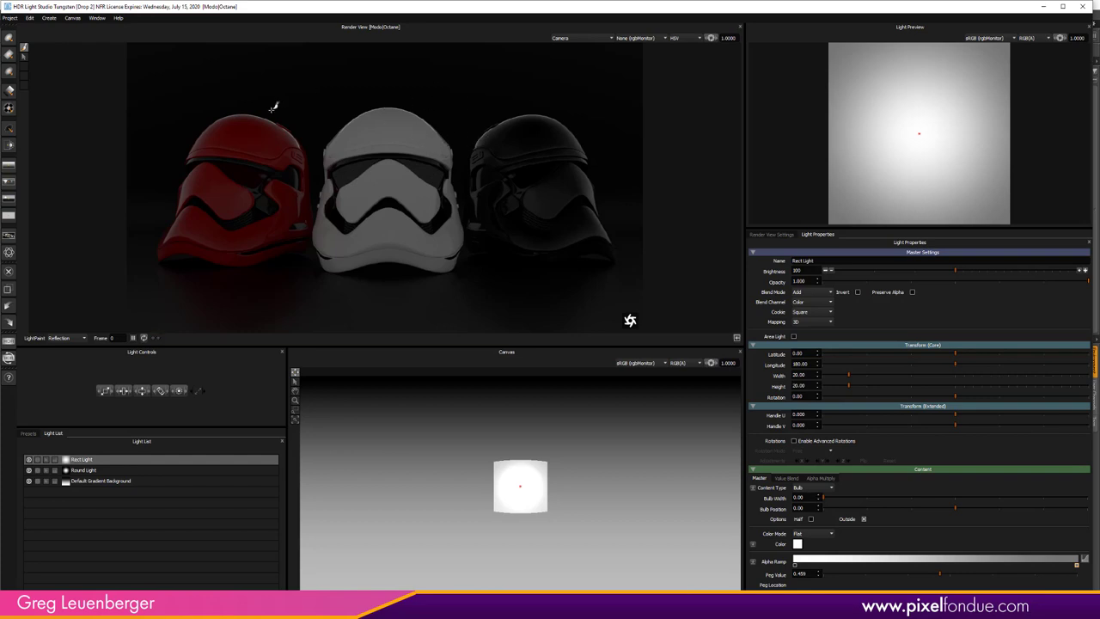
mouse_move(374, 132)
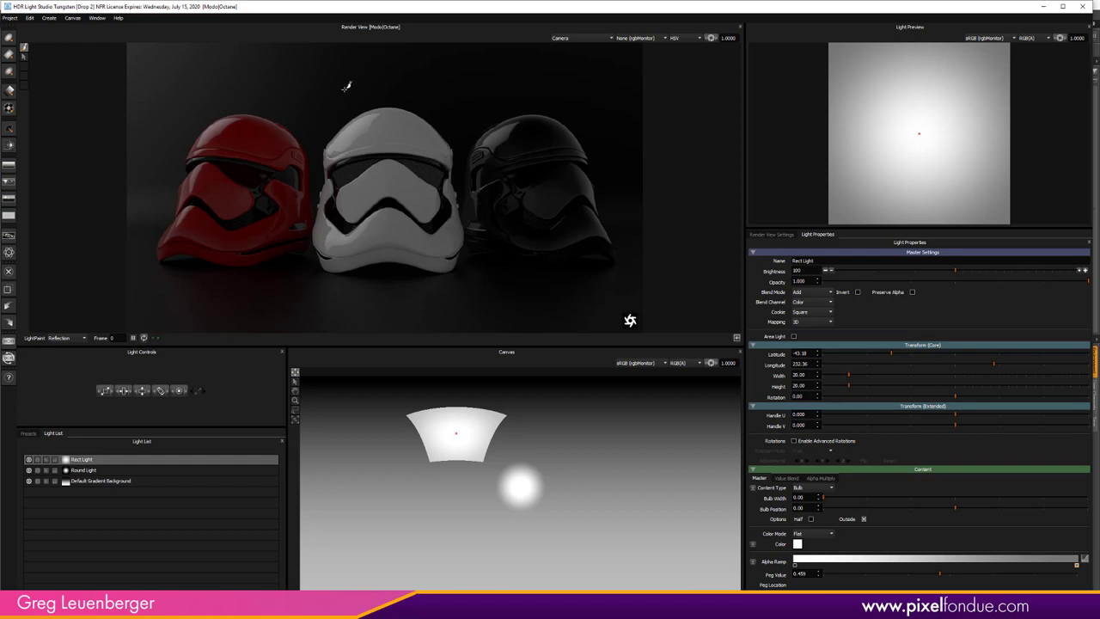
mouse_move(442, 144)
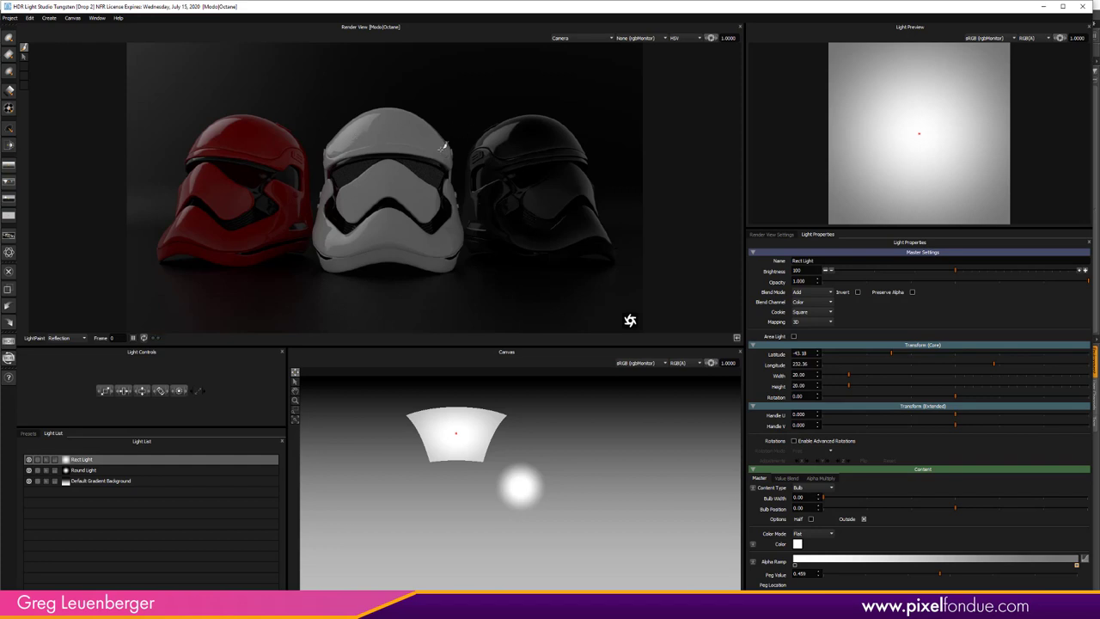
Step: Move the Rect Light right on the canvas and select the Round Light
left_click_drag(455, 434, 586, 434)
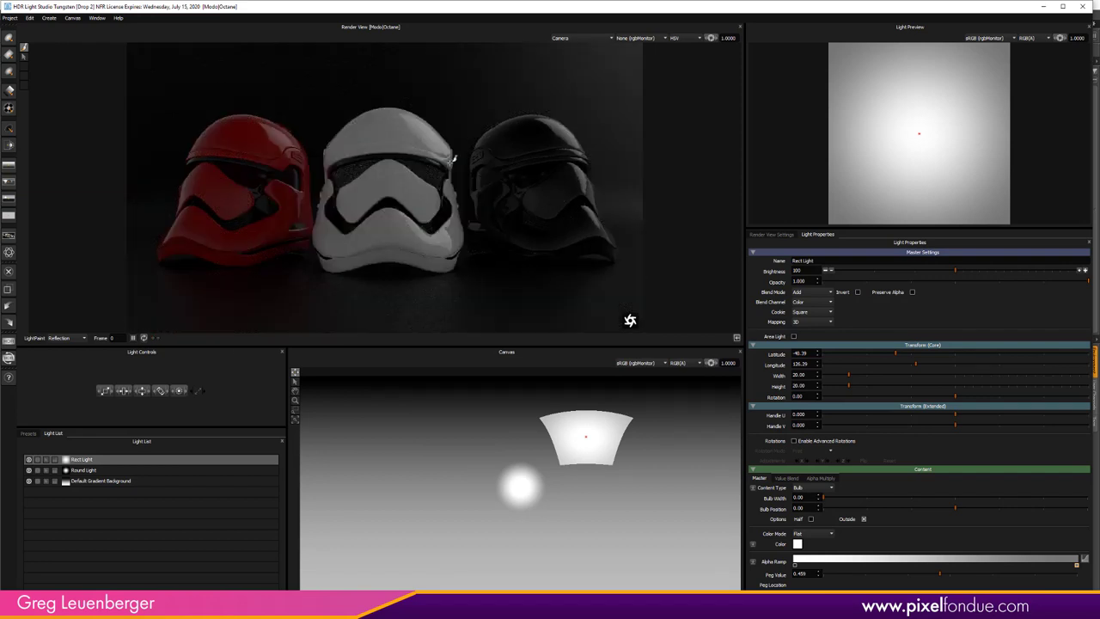
mouse_move(115, 421)
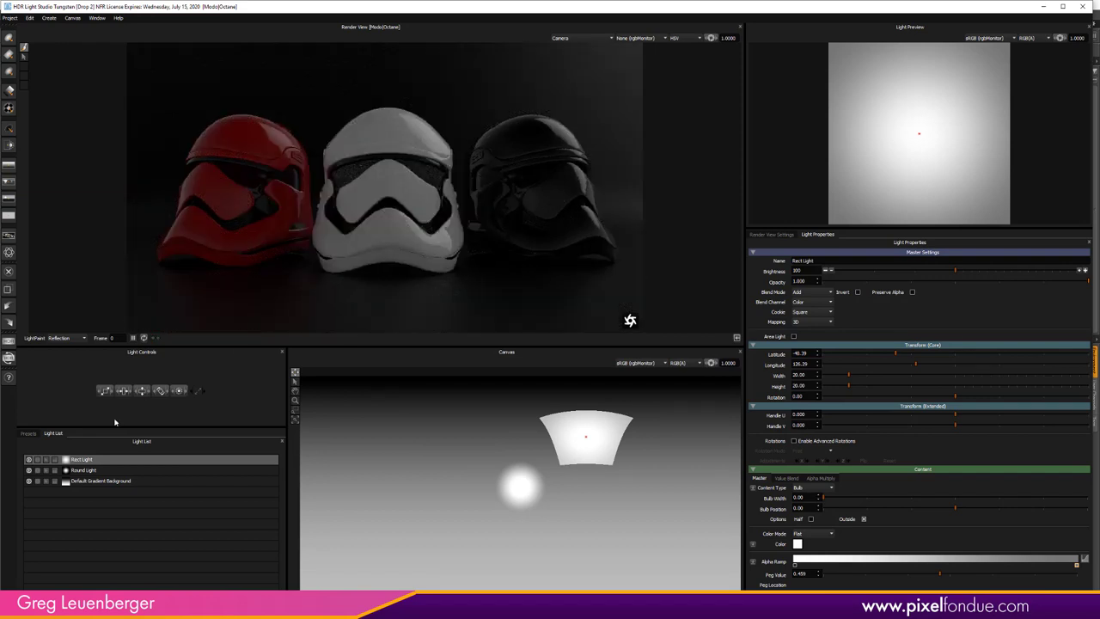
left_click(83, 470)
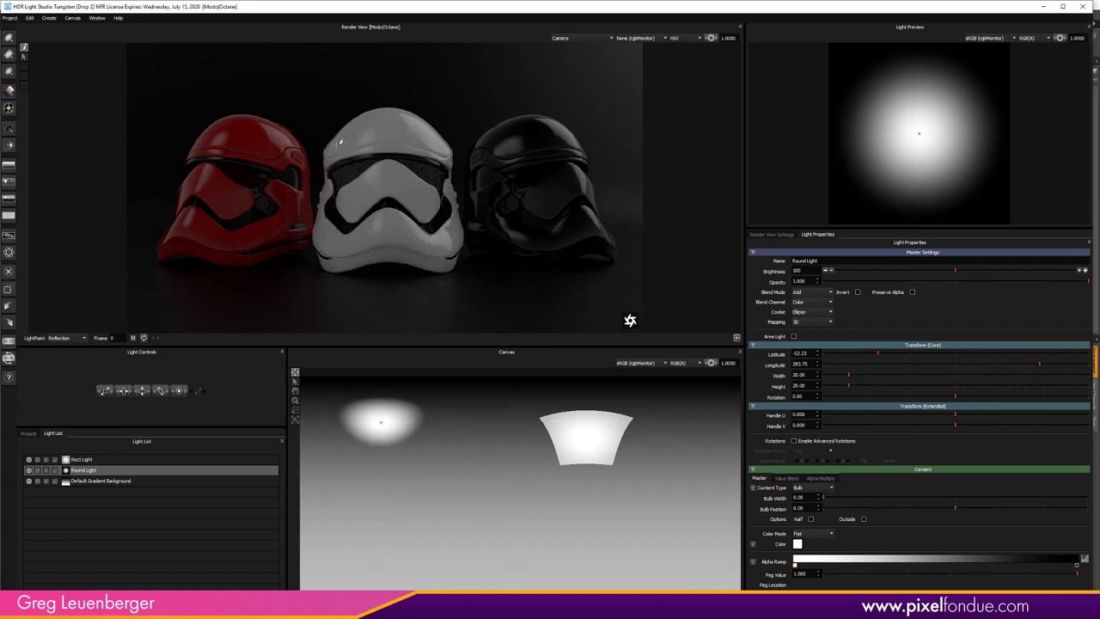
Step: Nudge the Round Light slightly right and change its colour to red
left_click_drag(382, 421, 421, 425)
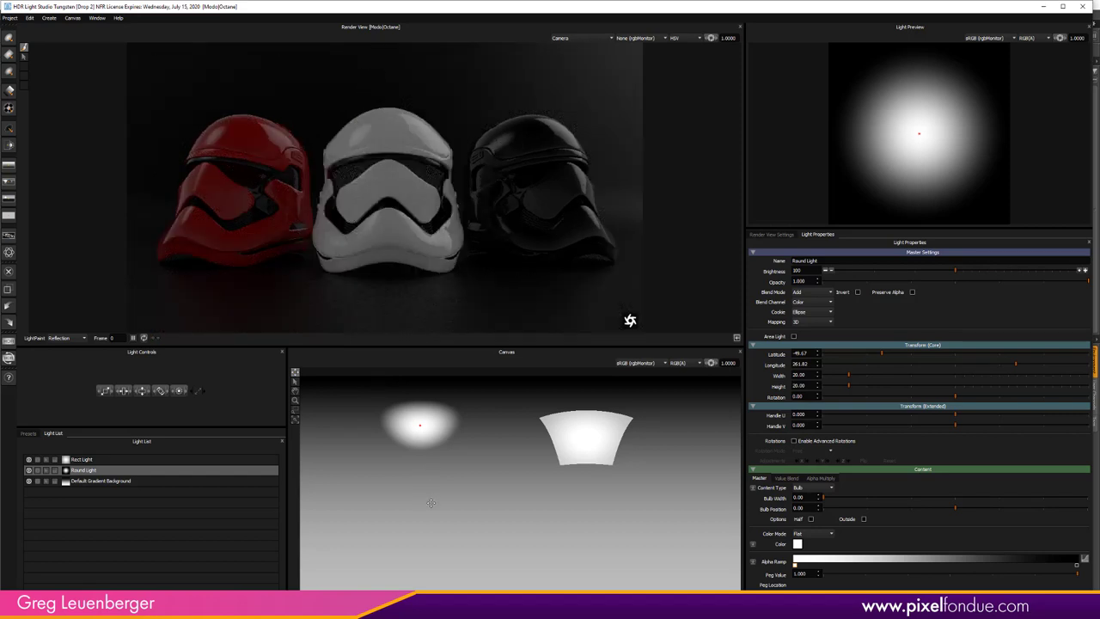
left_click(797, 544)
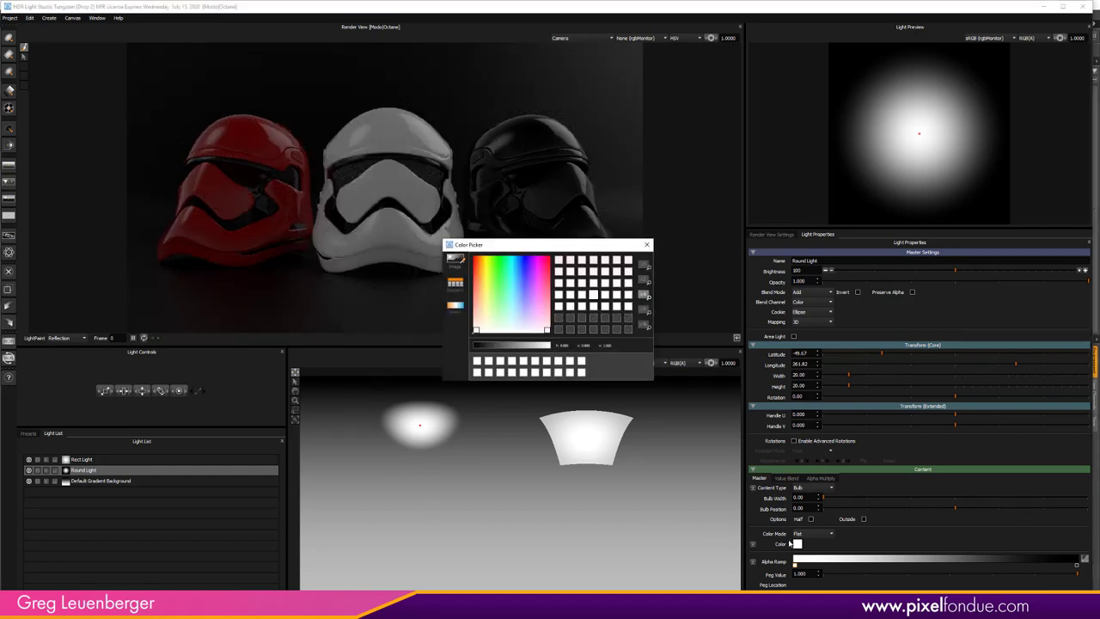
left_click(593, 283)
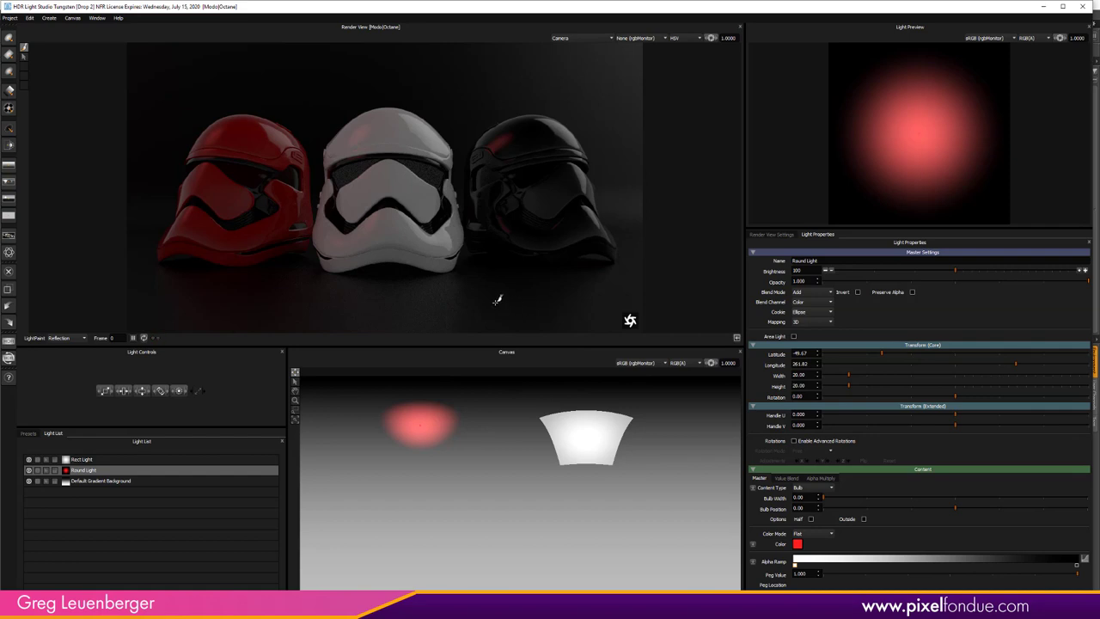
Step: In Illumination LightPaint mode, move the red Round Light behind the helmets, then restore Reflection
left_click(67, 337)
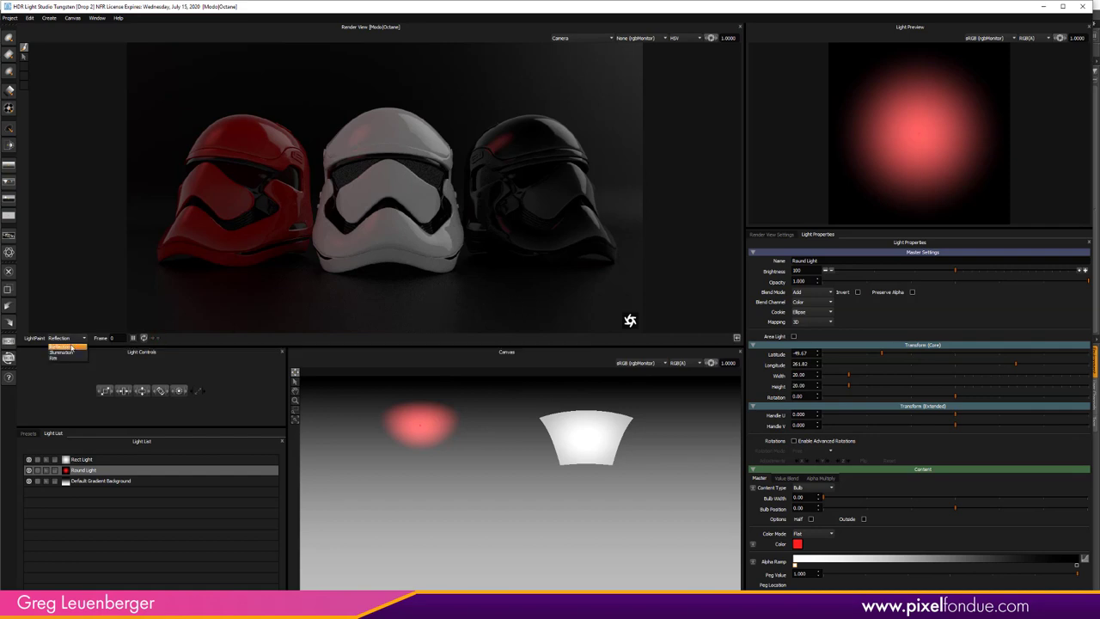
left_click(60, 351)
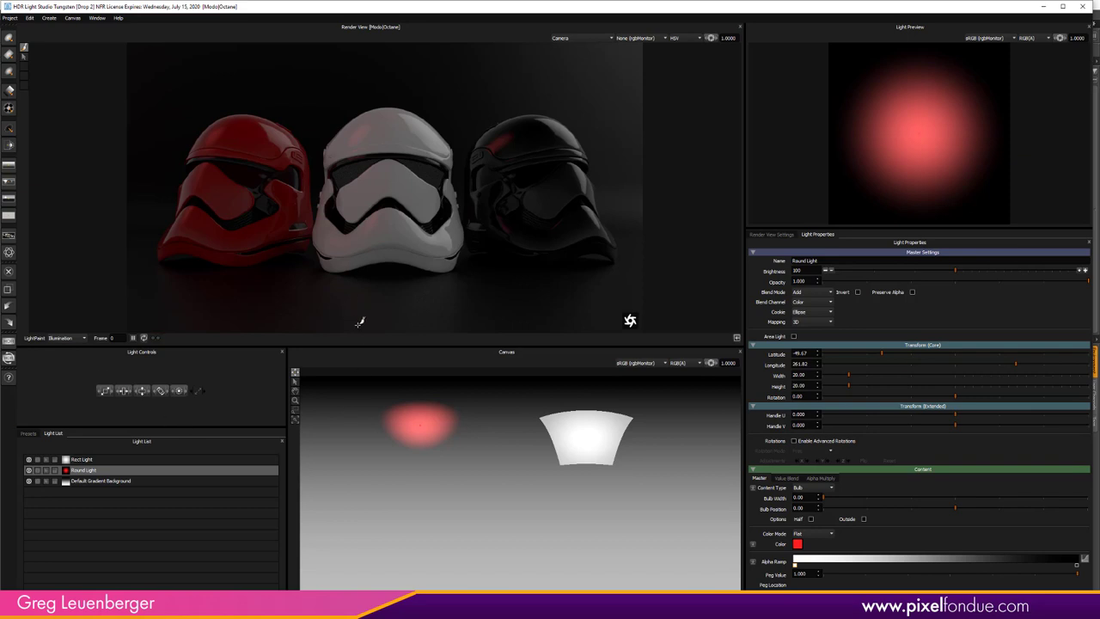
mouse_move(368, 132)
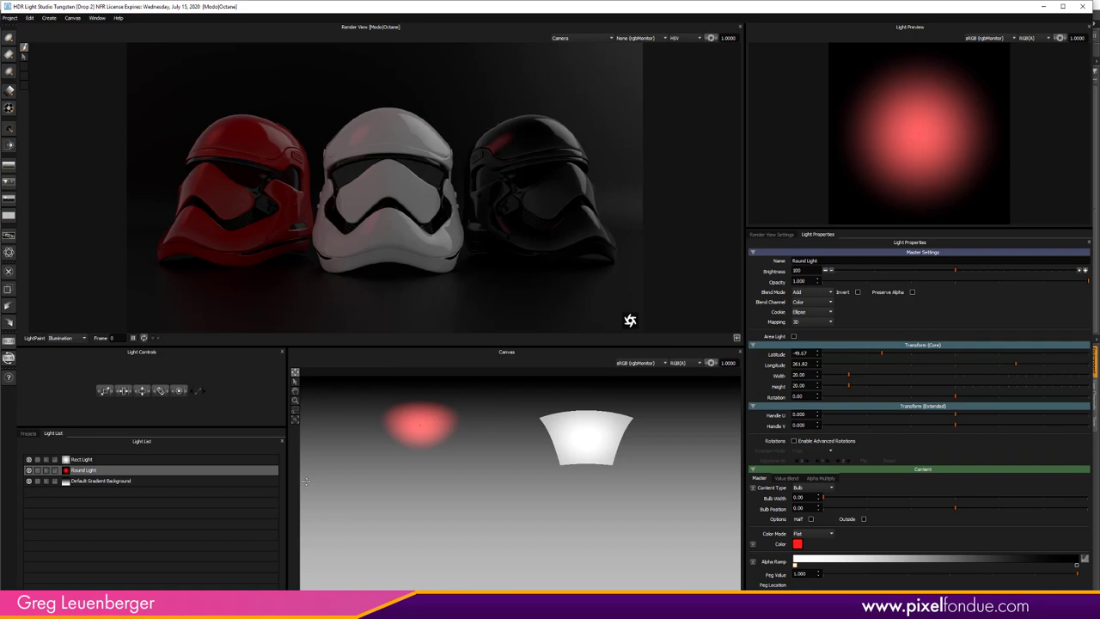
mouse_move(569, 382)
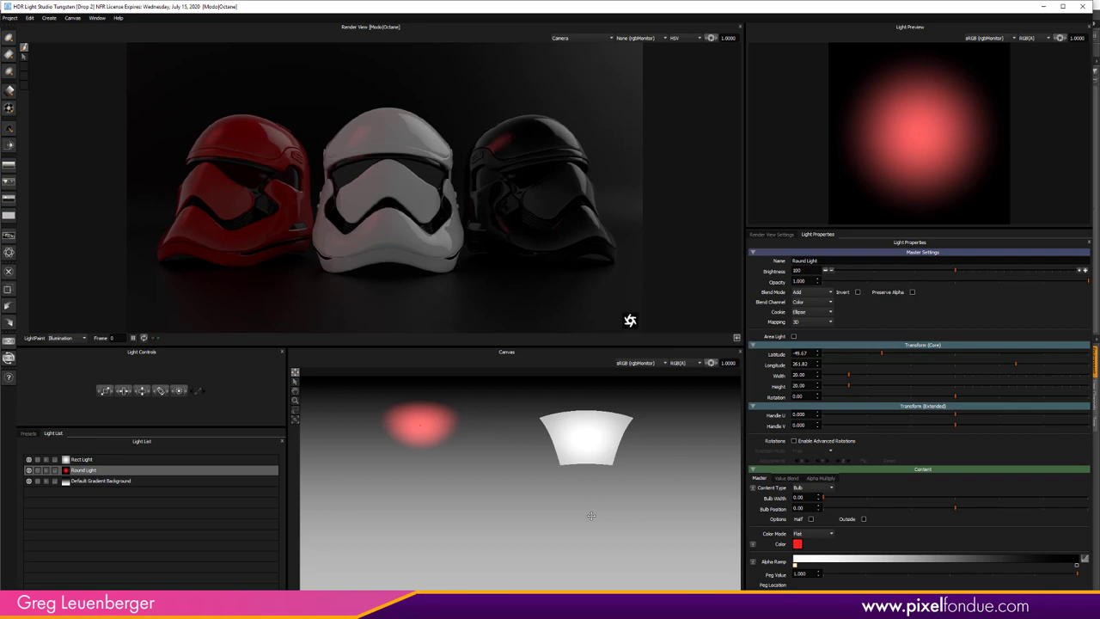
mouse_move(420, 381)
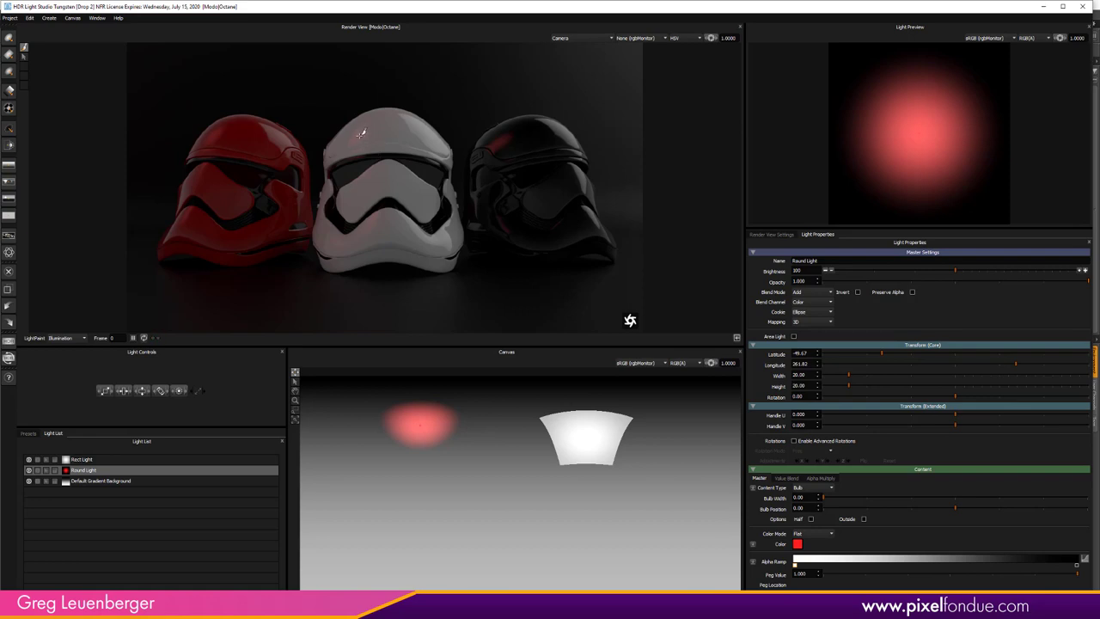
mouse_move(82, 309)
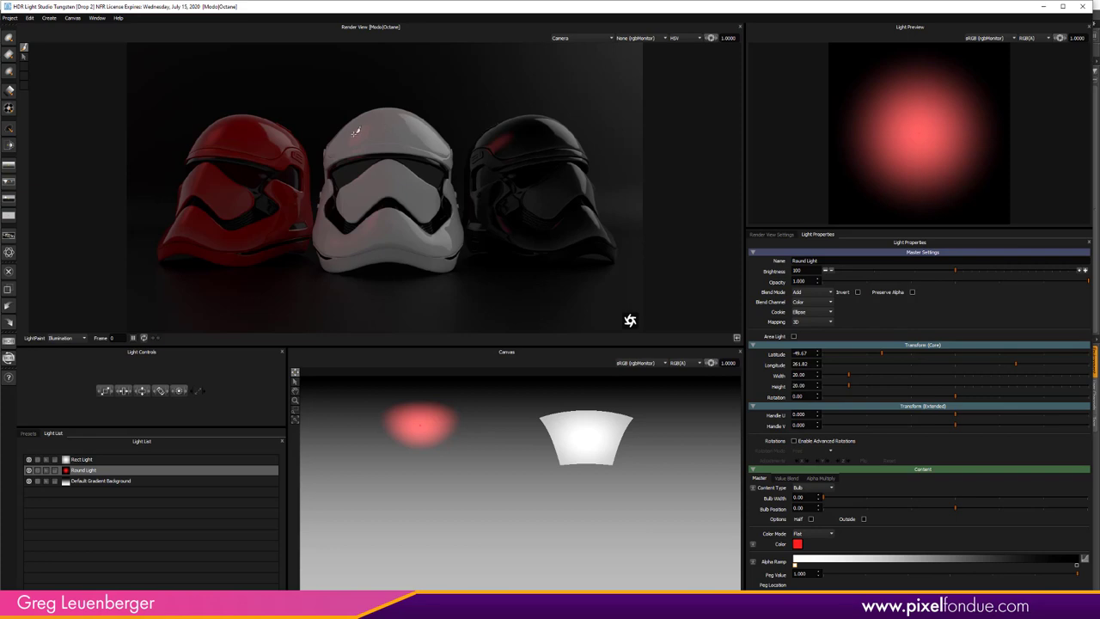
left_click_drag(421, 425, 348, 447)
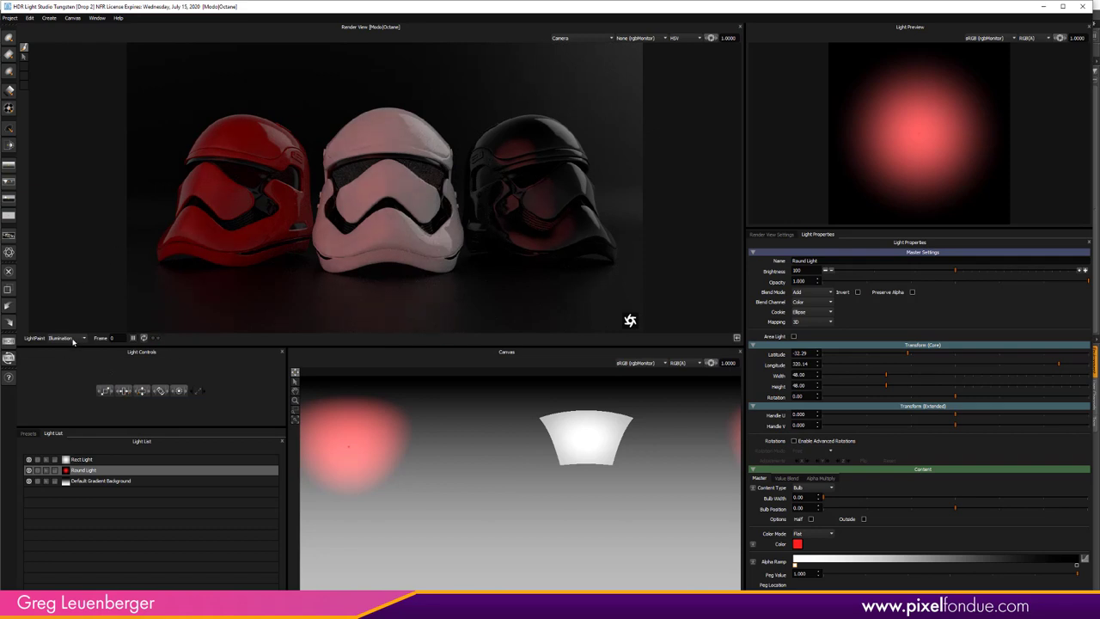
left_click(73, 336)
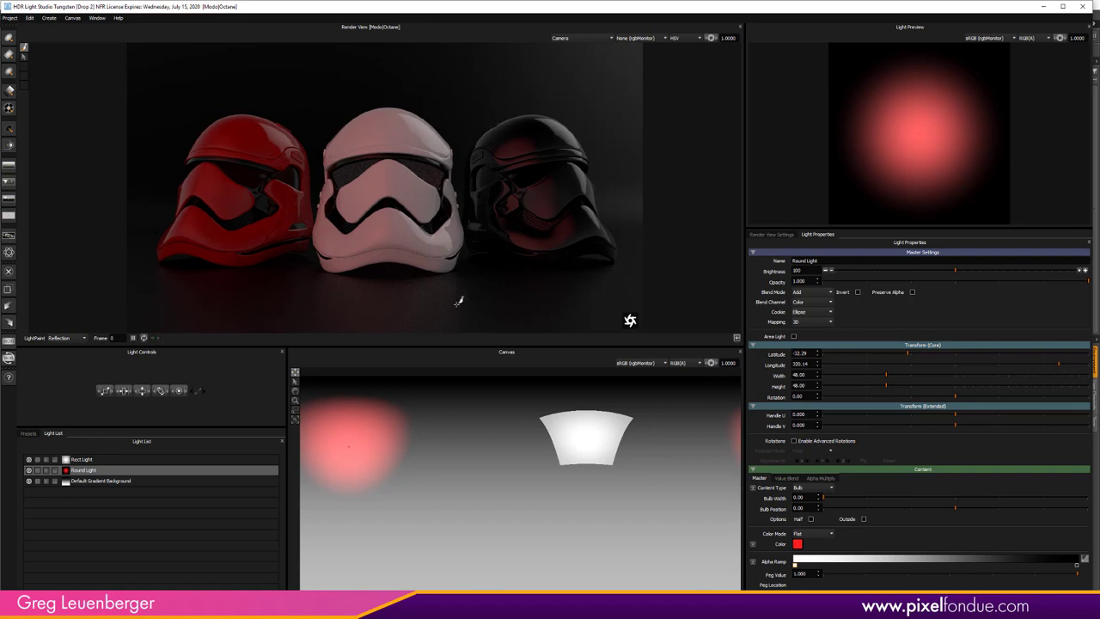
mouse_move(412, 119)
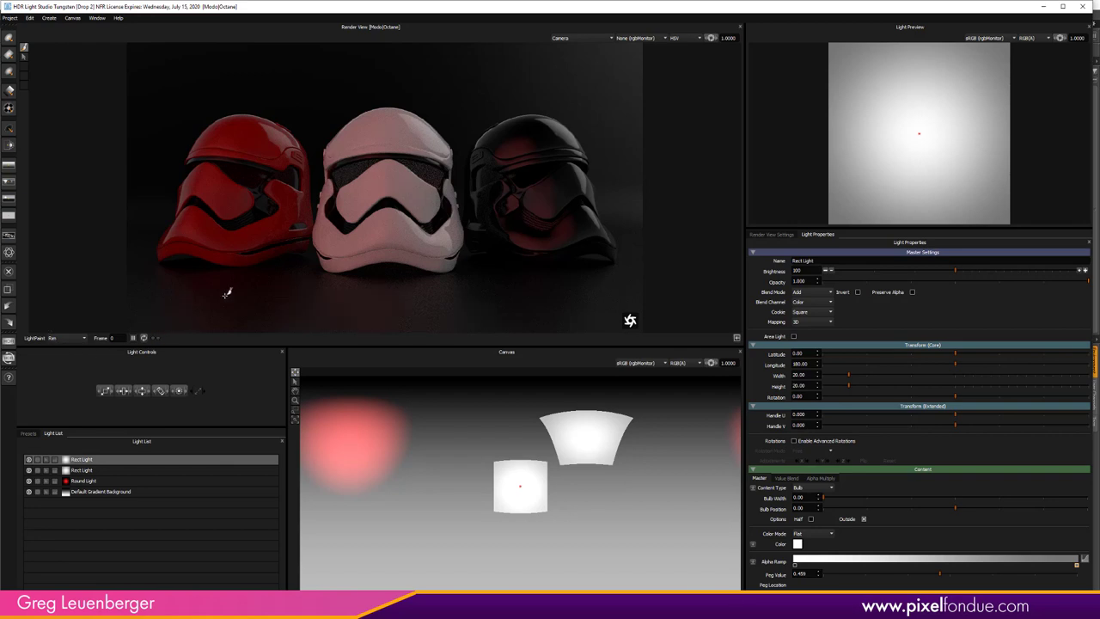
mouse_move(292, 305)
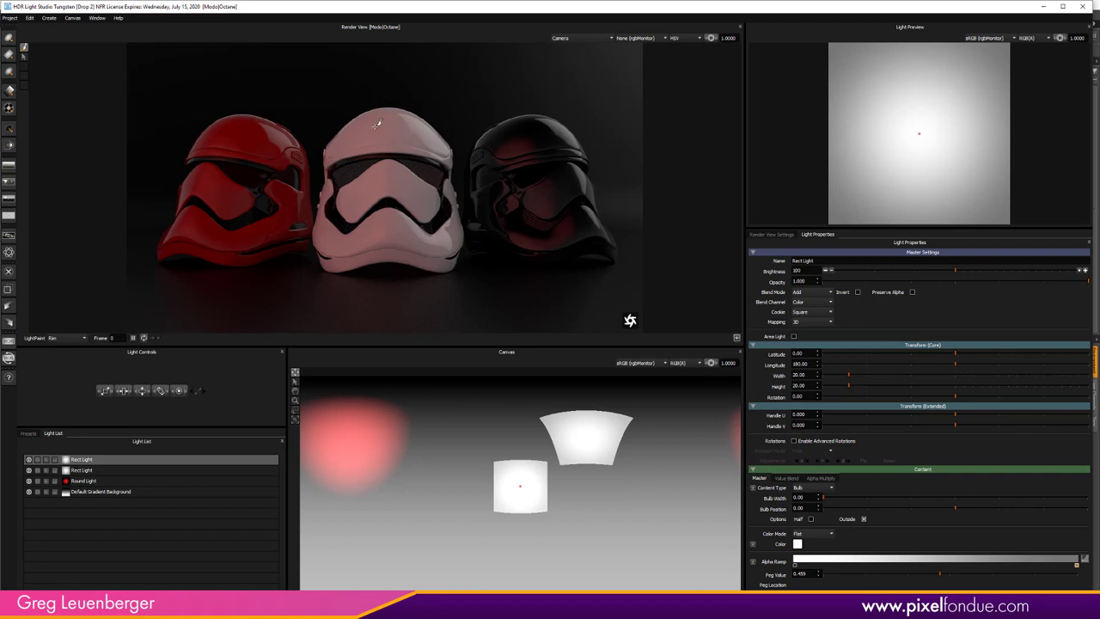
mouse_move(329, 93)
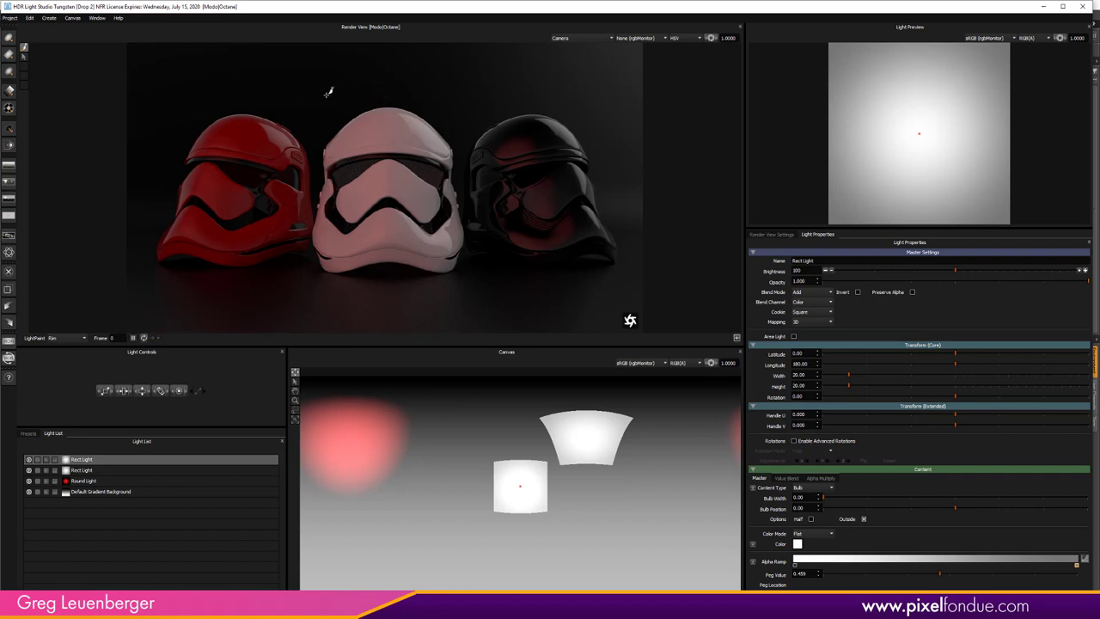
mouse_move(378, 106)
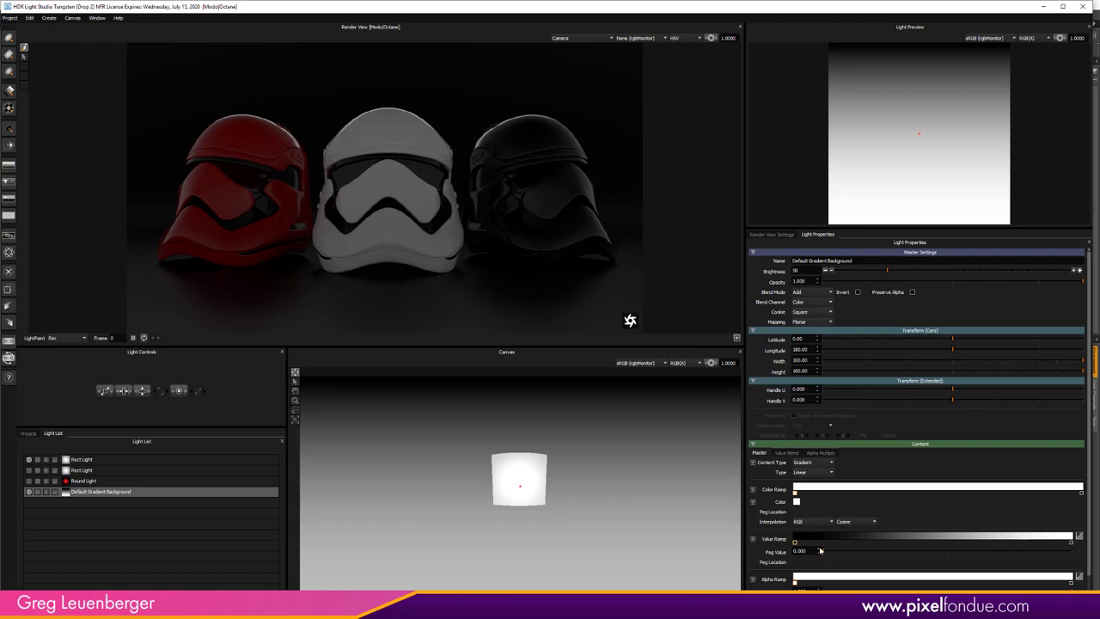
Step: Lower the background Value Ramp peg to about 0.361, then select the Rect Light
left_click_drag(795, 540, 937, 540)
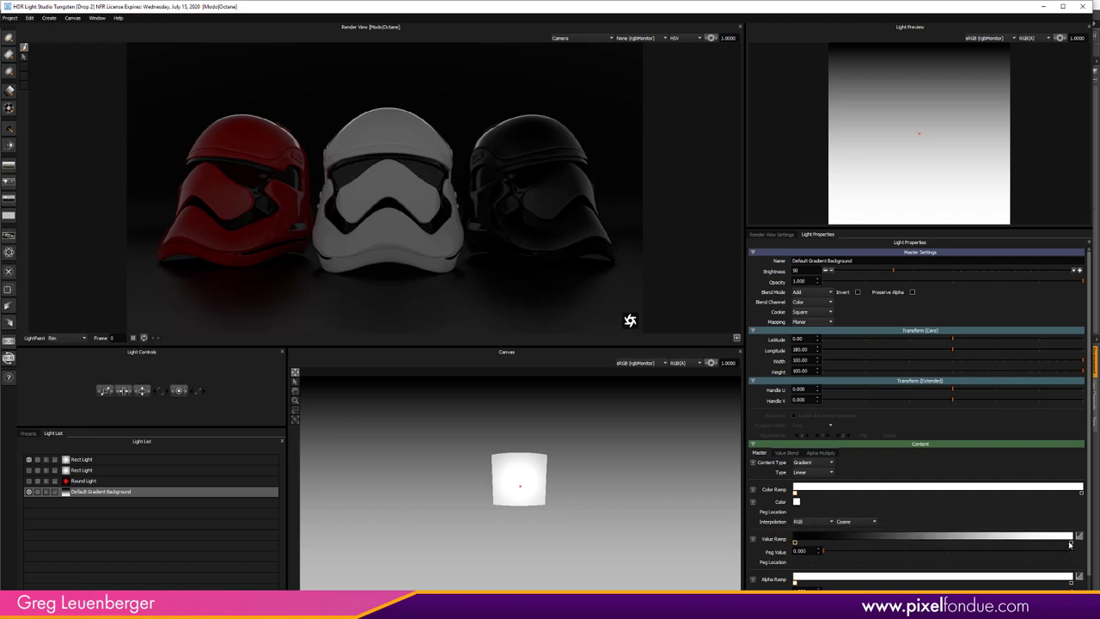
left_click_drag(795, 543, 971, 544)
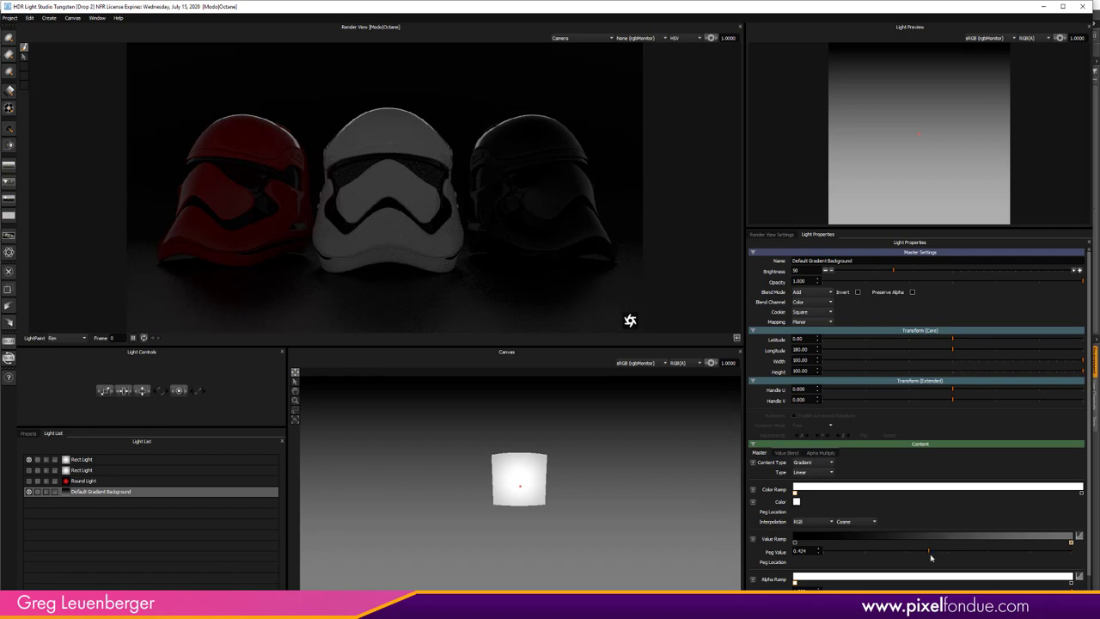
left_click_drag(928, 551, 863, 550)
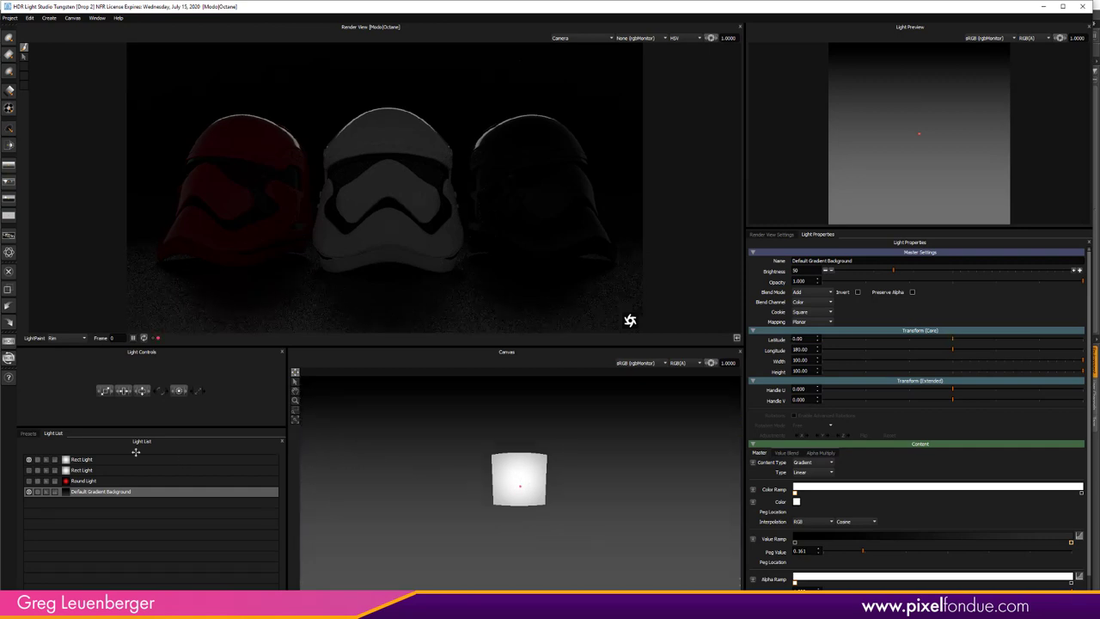
left_click(81, 459)
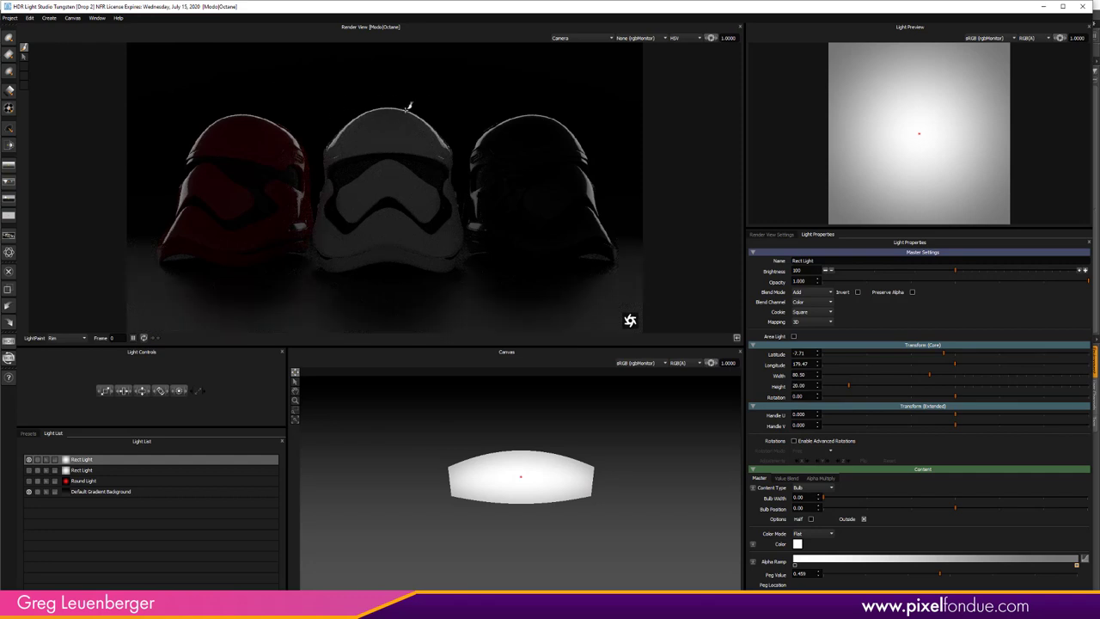
mouse_move(378, 488)
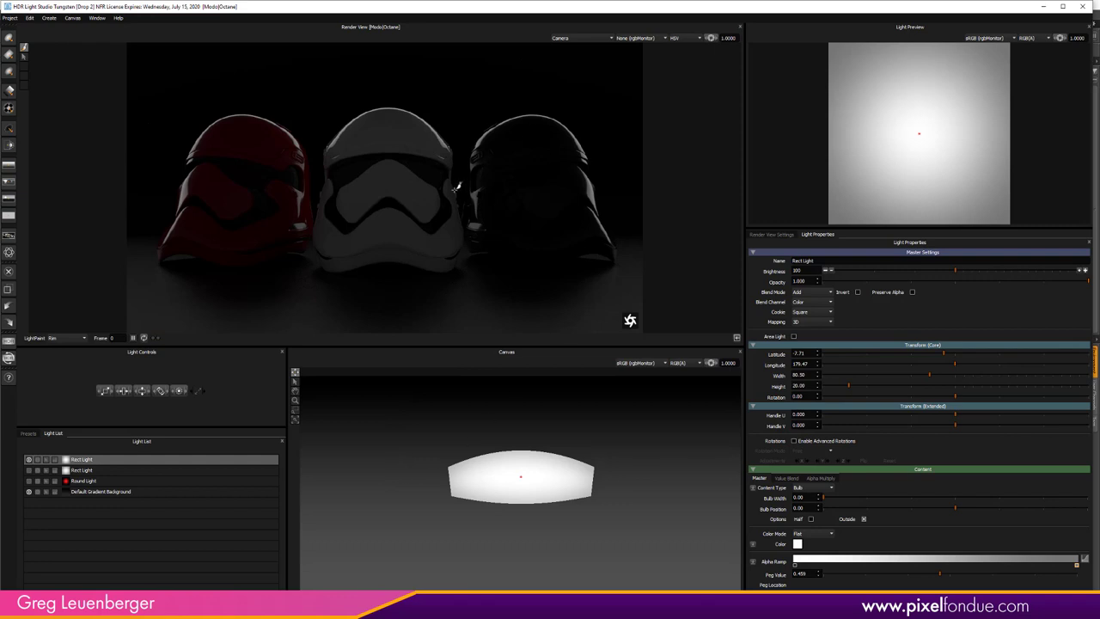
mouse_move(400, 307)
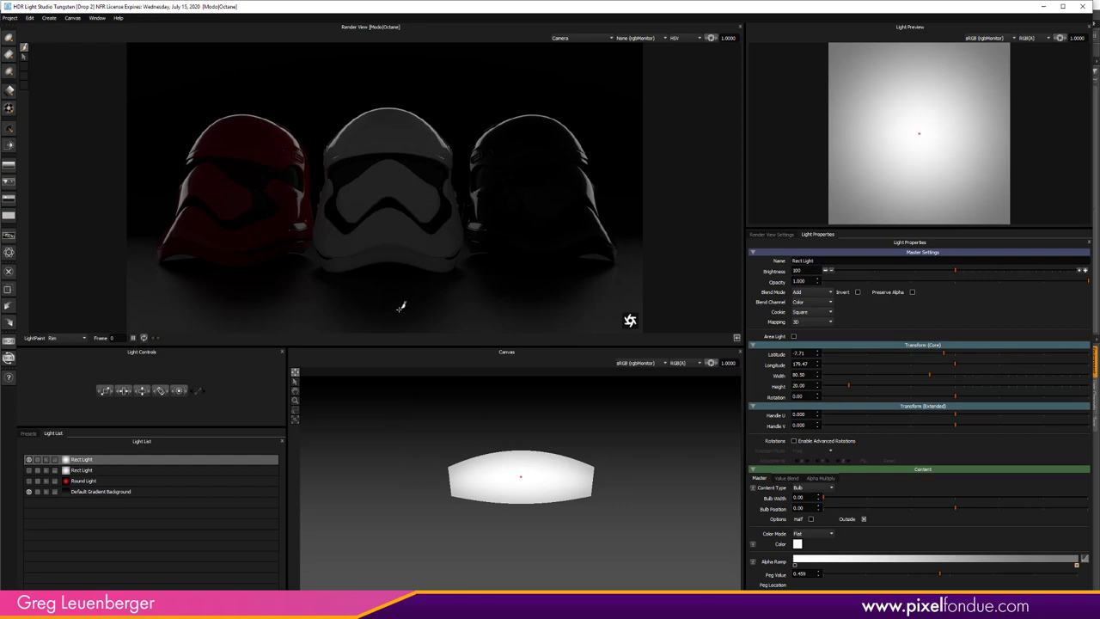
mouse_move(412, 302)
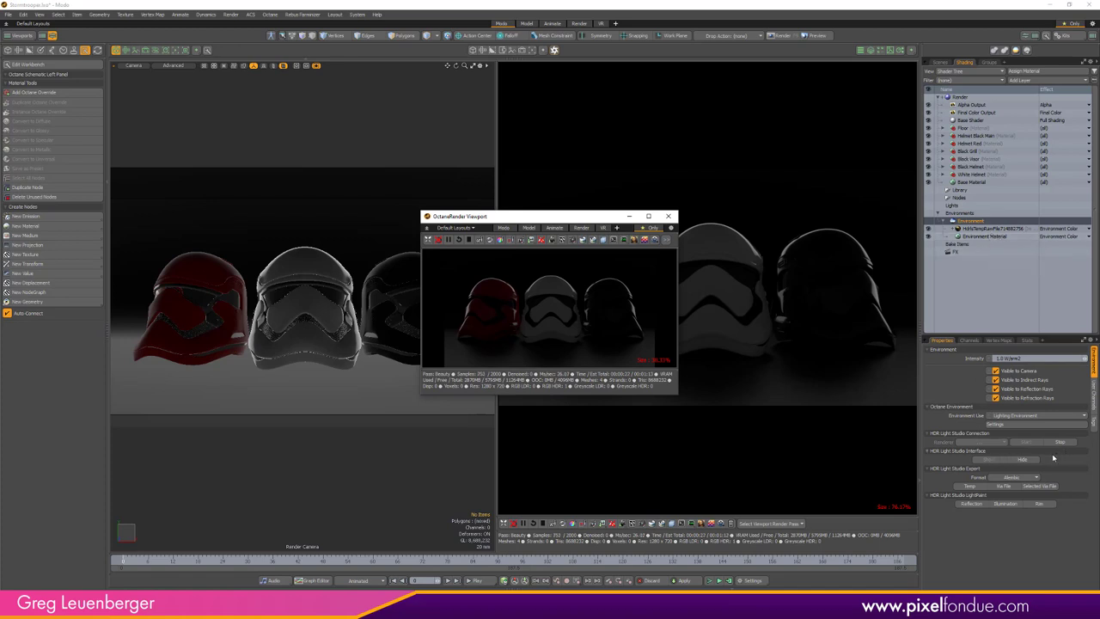
mouse_move(629, 452)
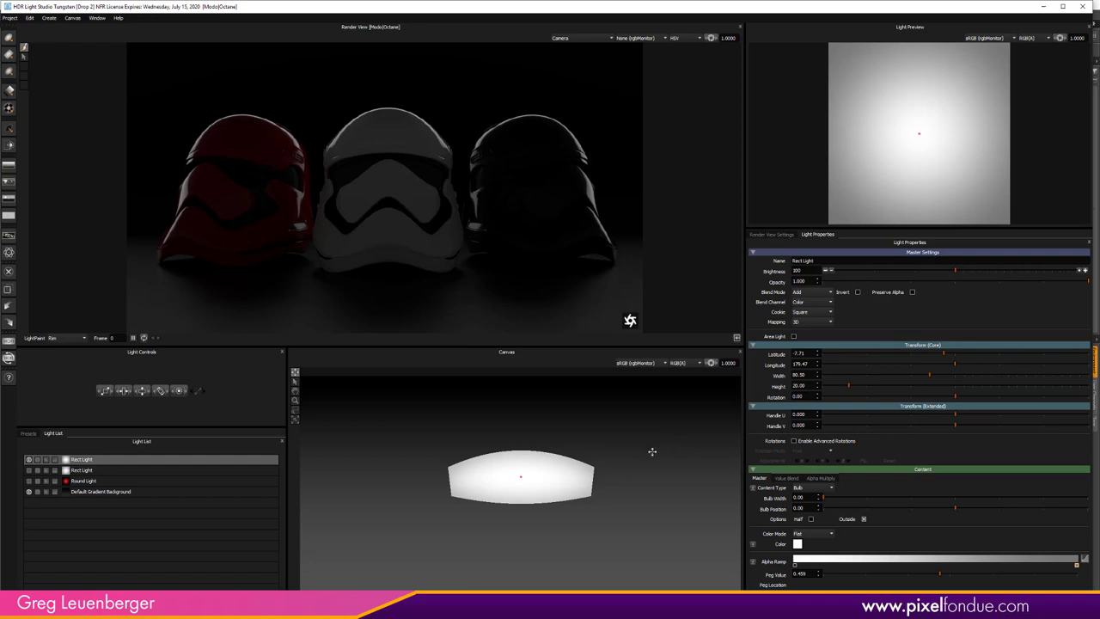
mouse_move(537, 263)
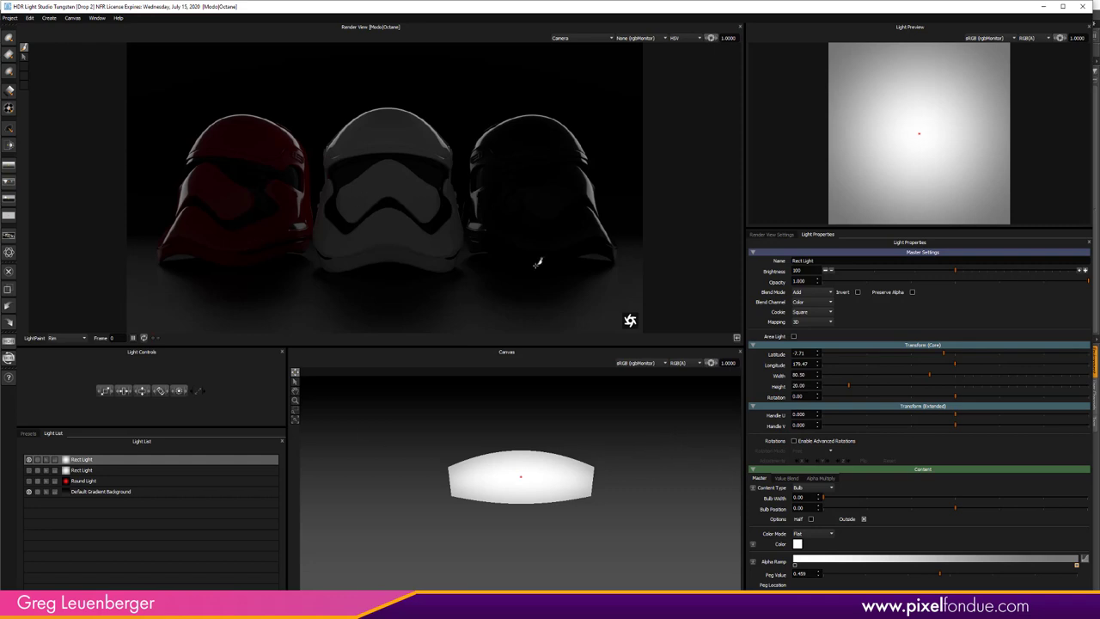
mouse_move(741, 552)
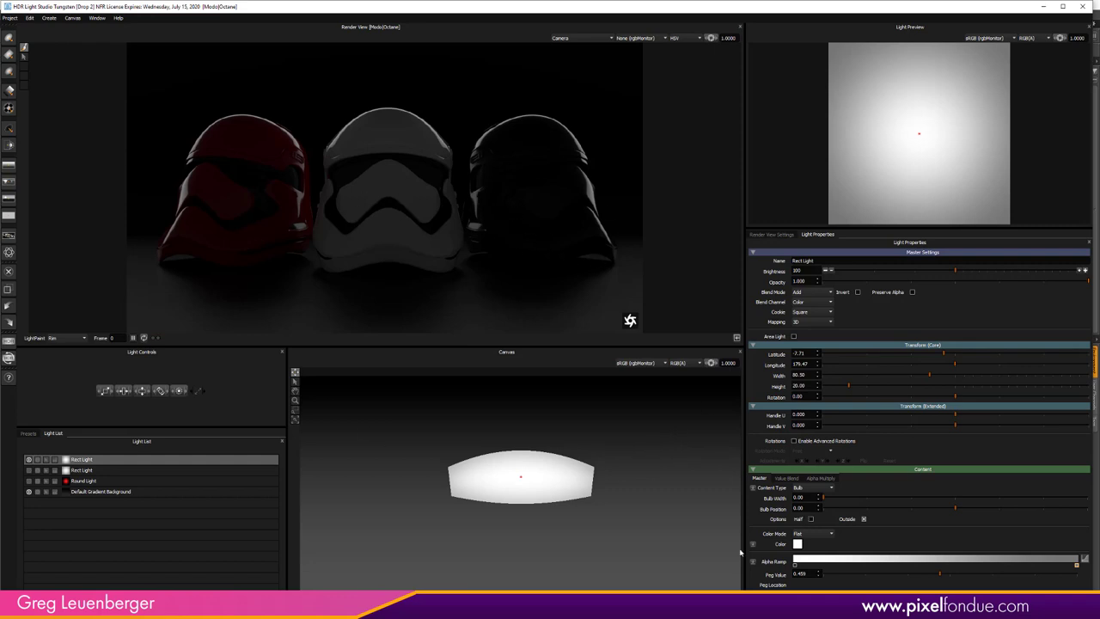
Step: Color the first Rect Light a refined red and drag it behind the helmets
left_click(798, 544)
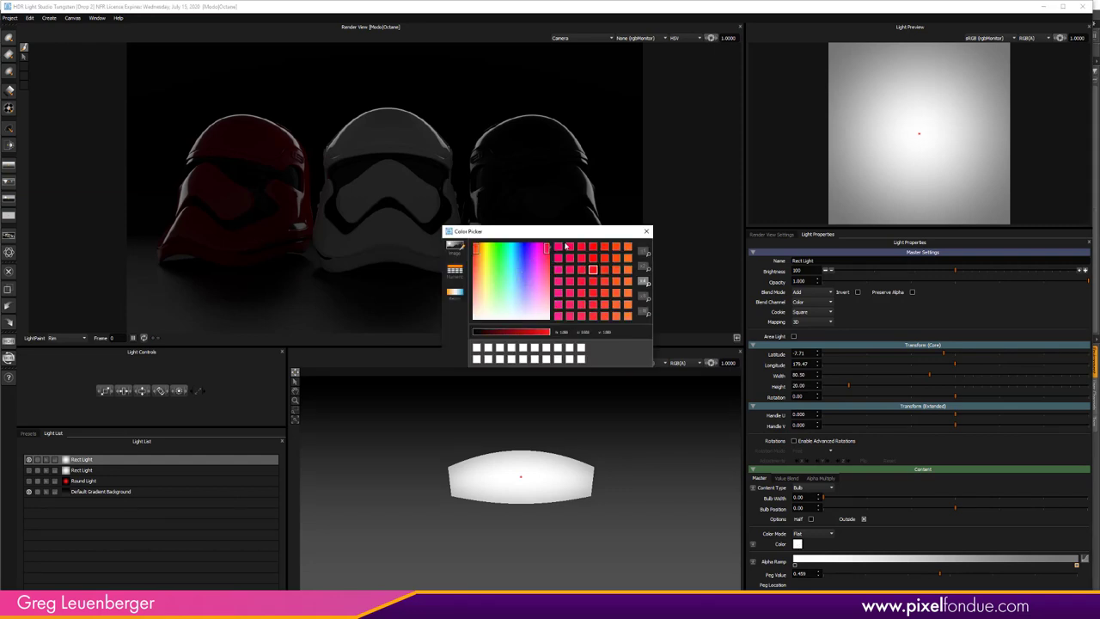
left_click(592, 282)
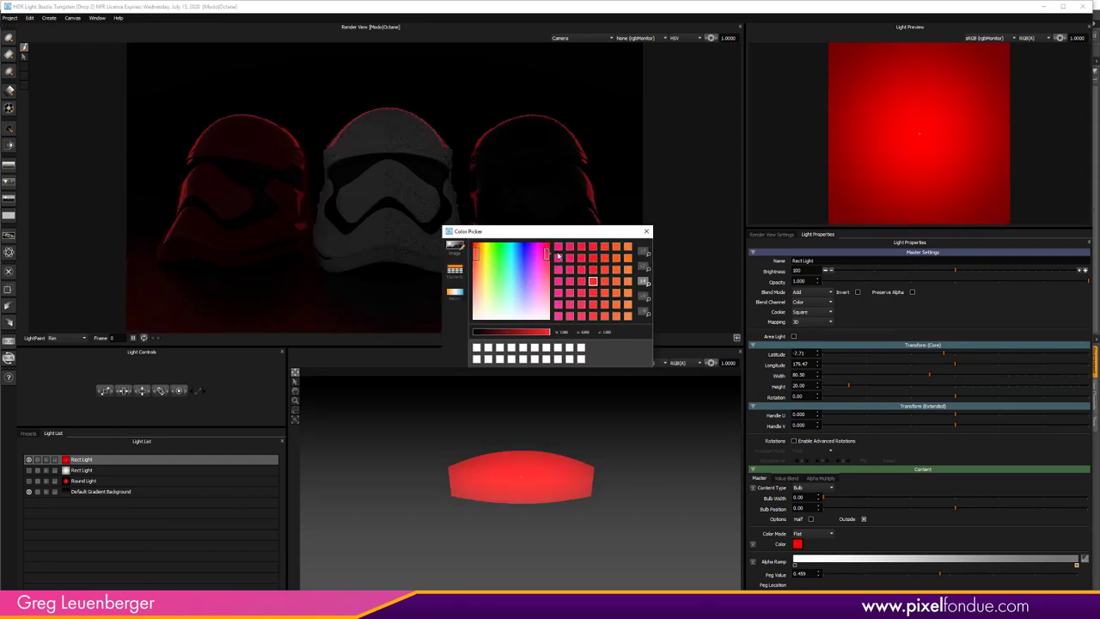
left_click(515, 252)
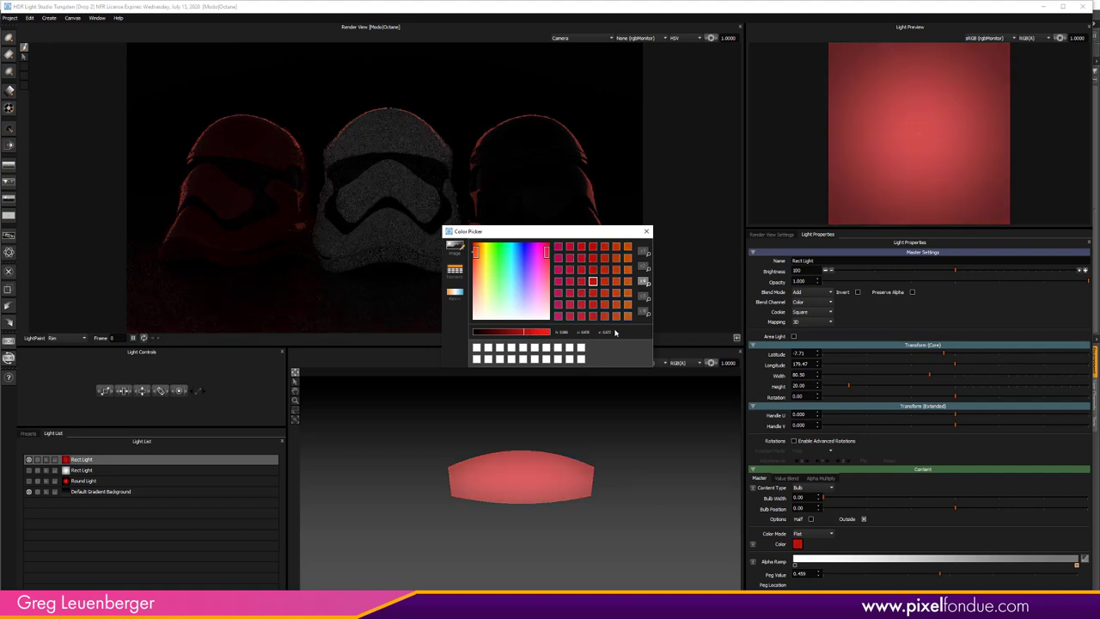
left_click(646, 231)
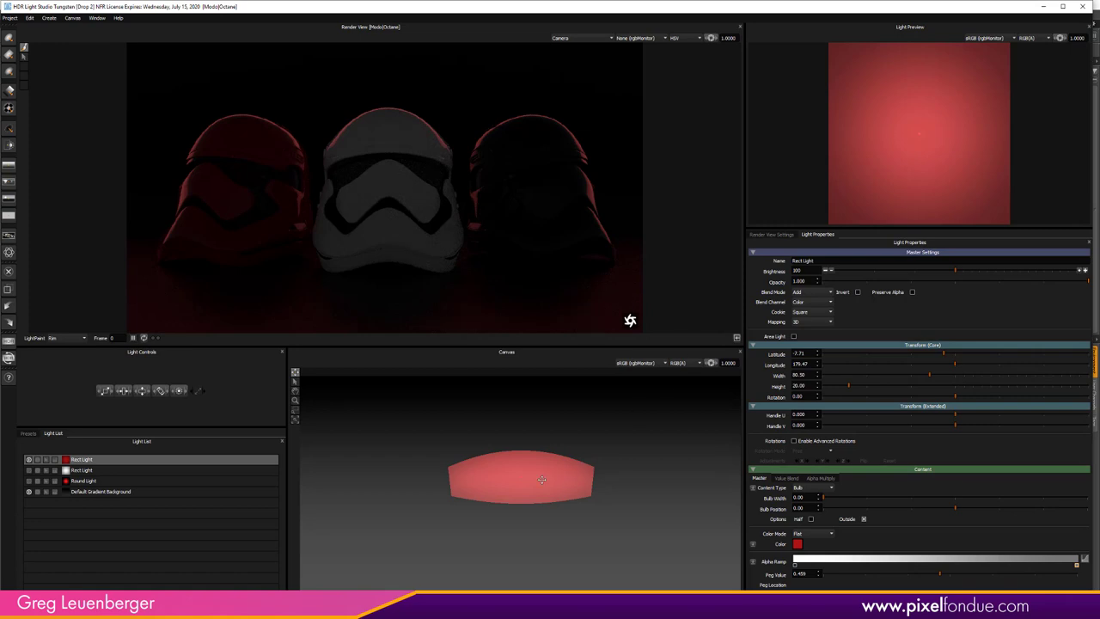
left_click_drag(542, 479, 520, 458)
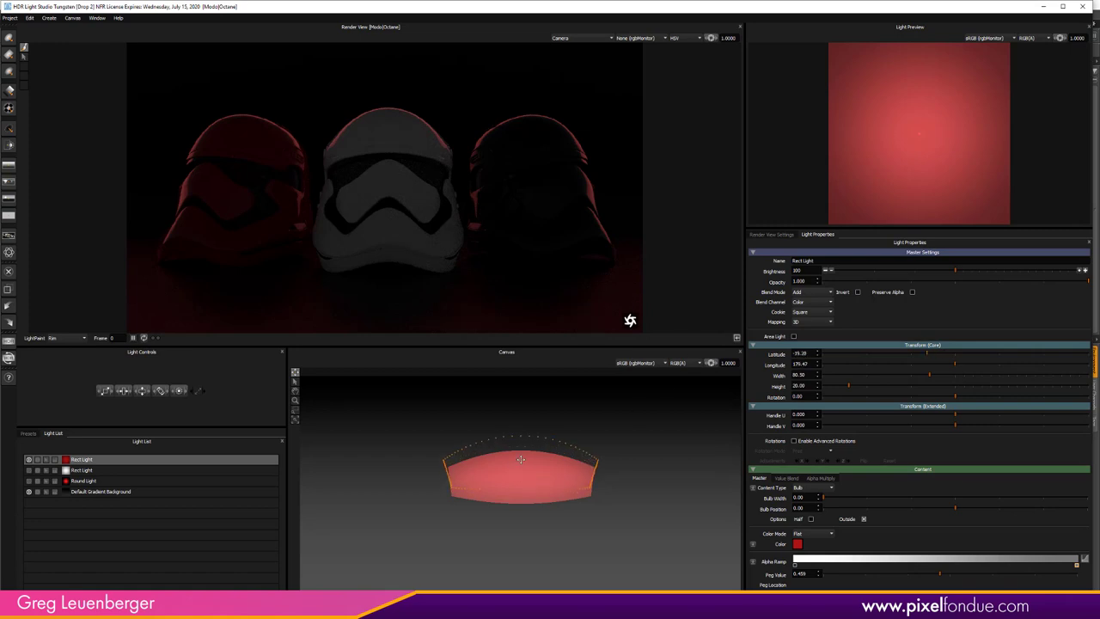
left_click_drag(520, 460, 520, 464)
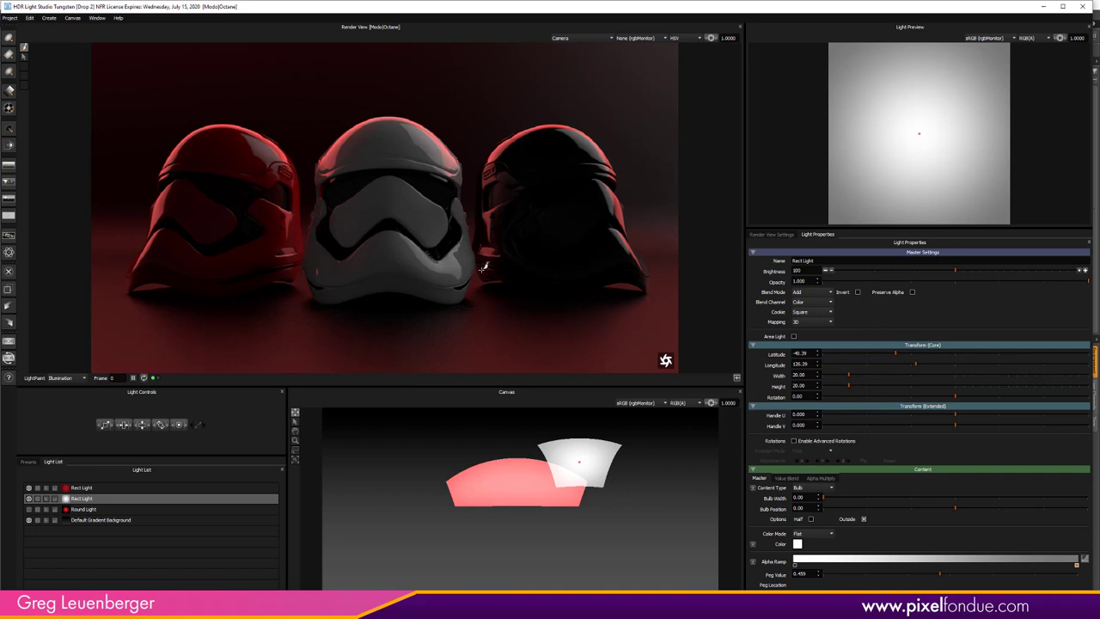
mouse_move(393, 260)
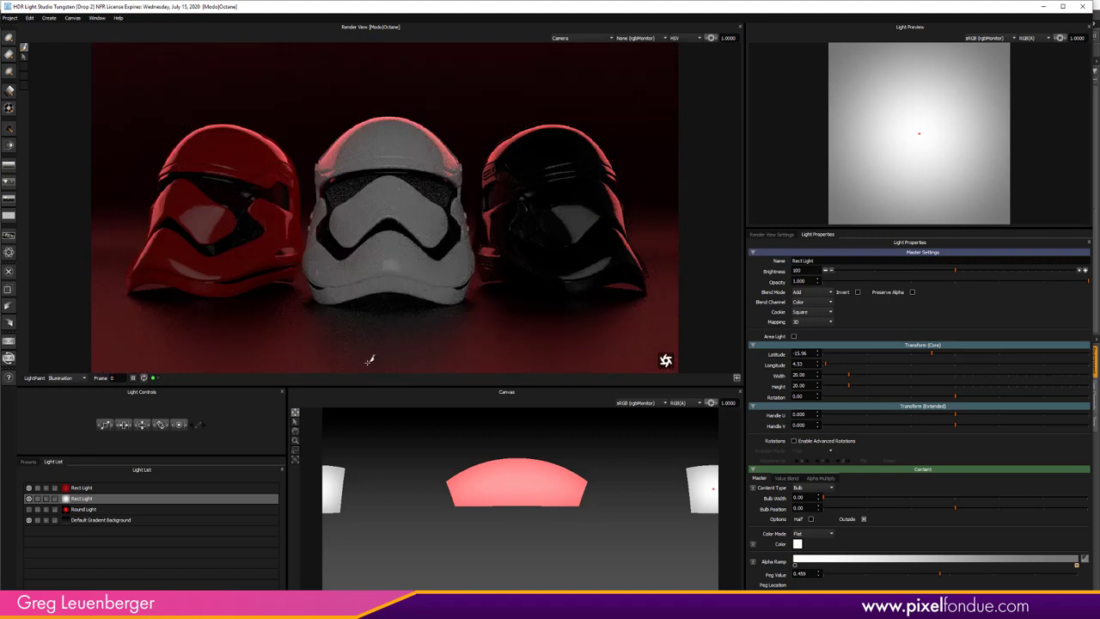
mouse_move(355, 488)
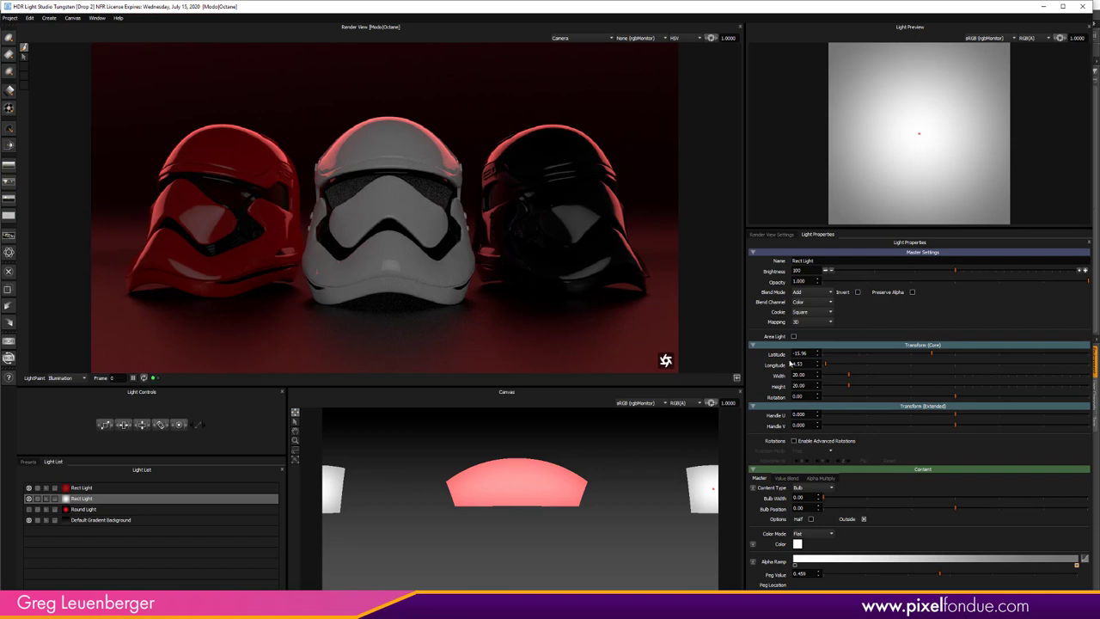
Step: Drag the white fill Rect Light higher on the canvas
left_click_drag(954, 353, 930, 353)
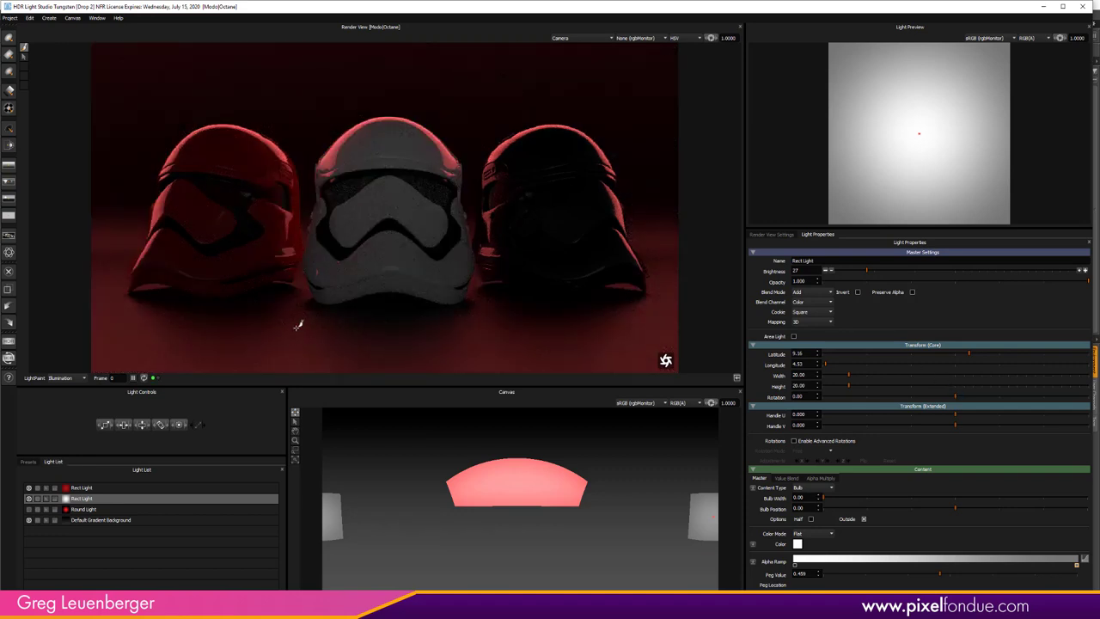
mouse_move(322, 271)
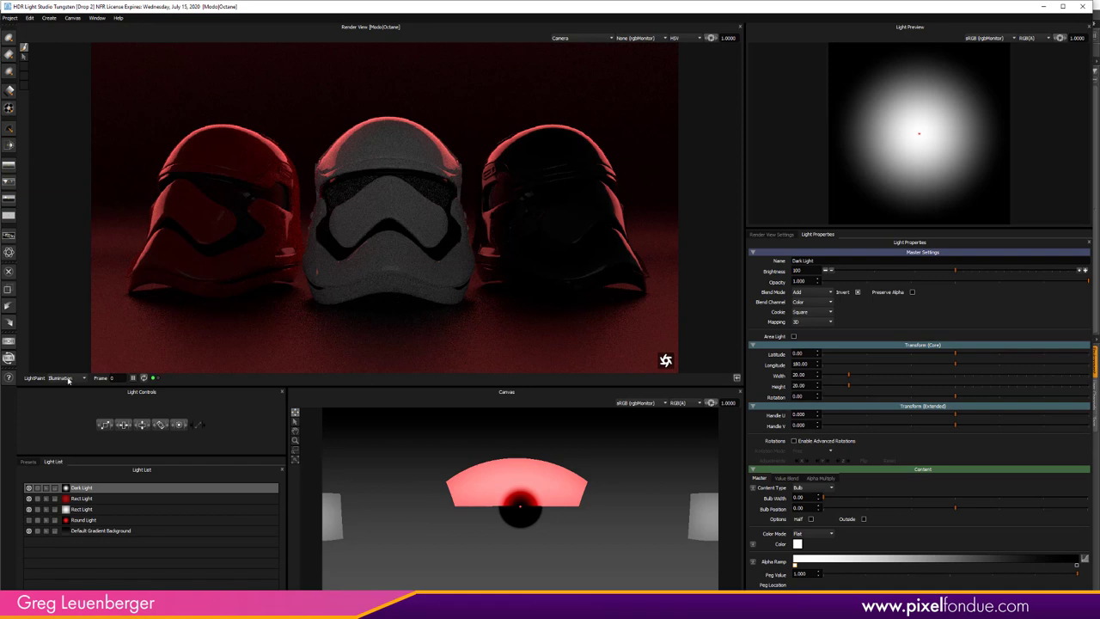
Step: Switch LightPaint mode to Reflection for placing the Dark Light
left_click(73, 378)
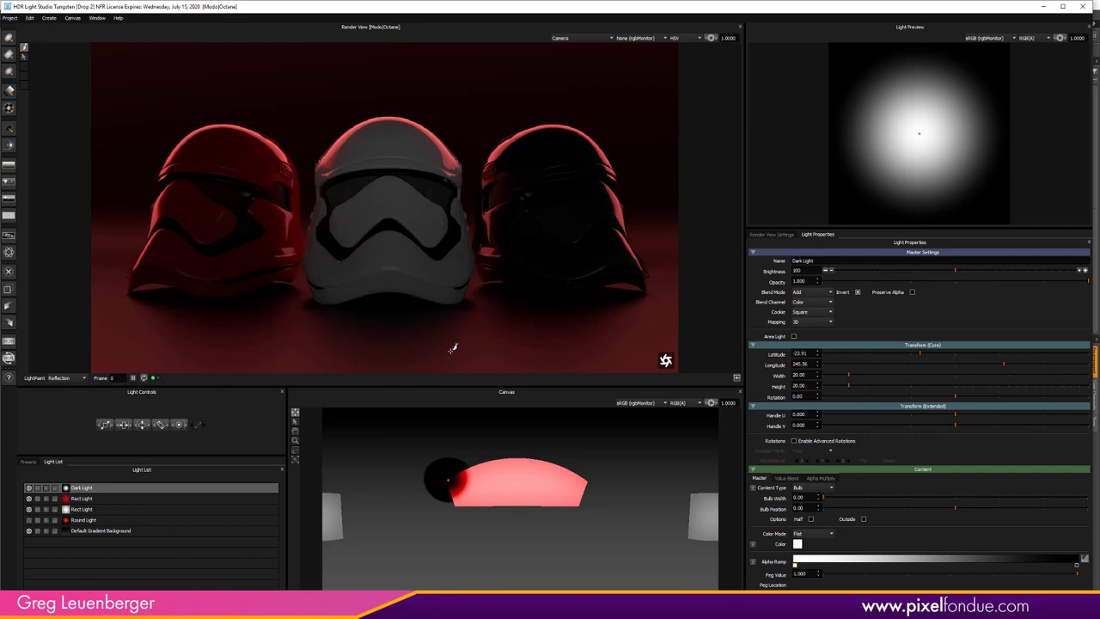
mouse_move(447, 350)
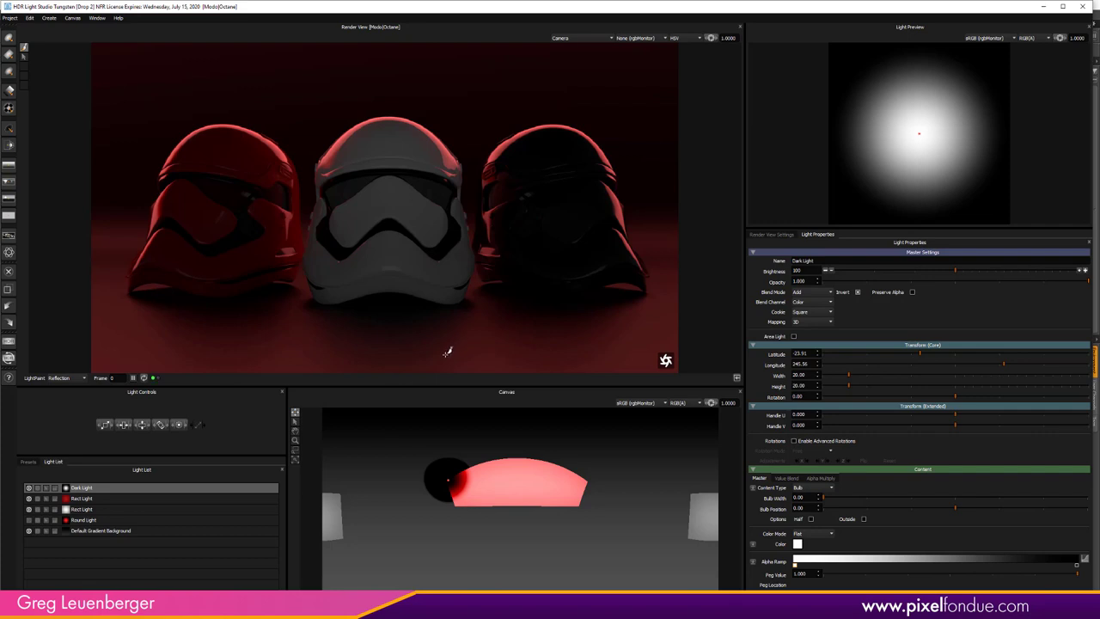
mouse_move(311, 138)
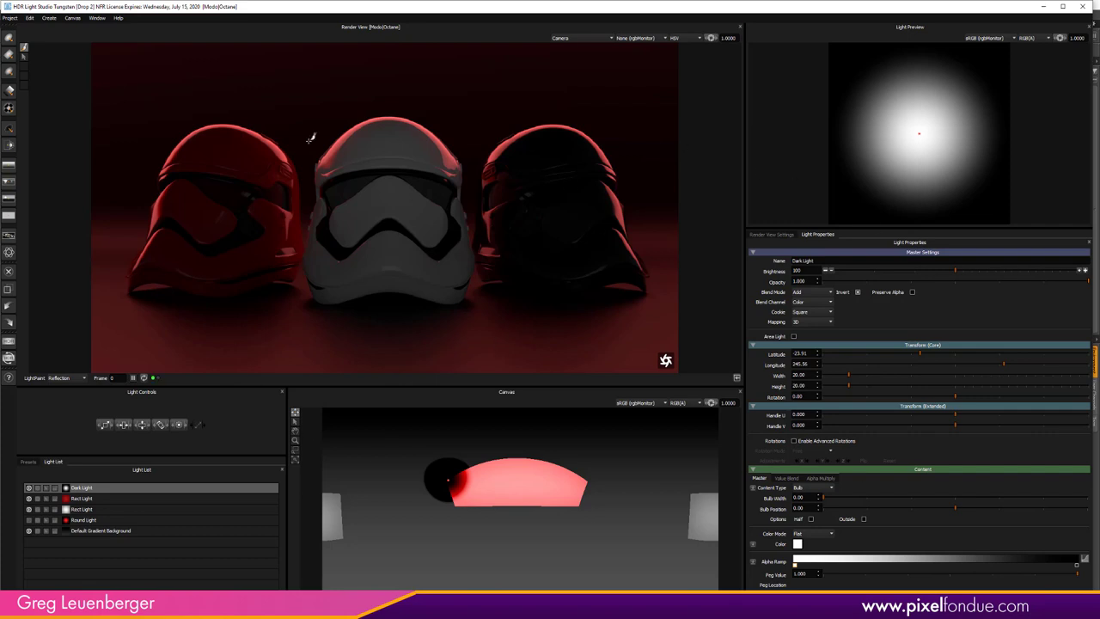